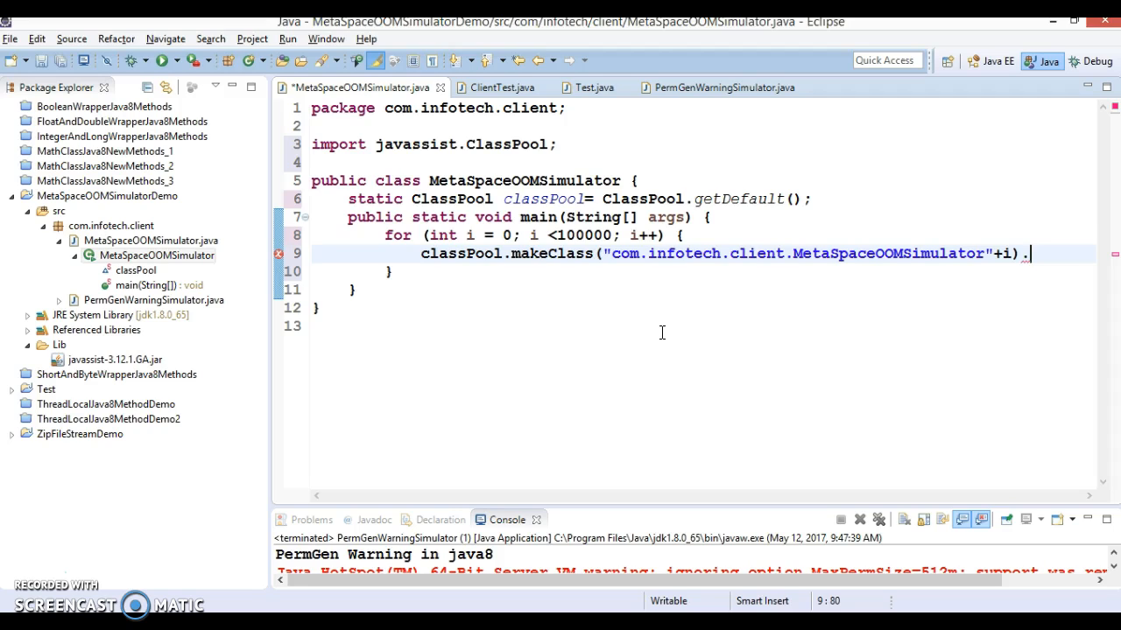
pyautogui.moveTo(399, 231)
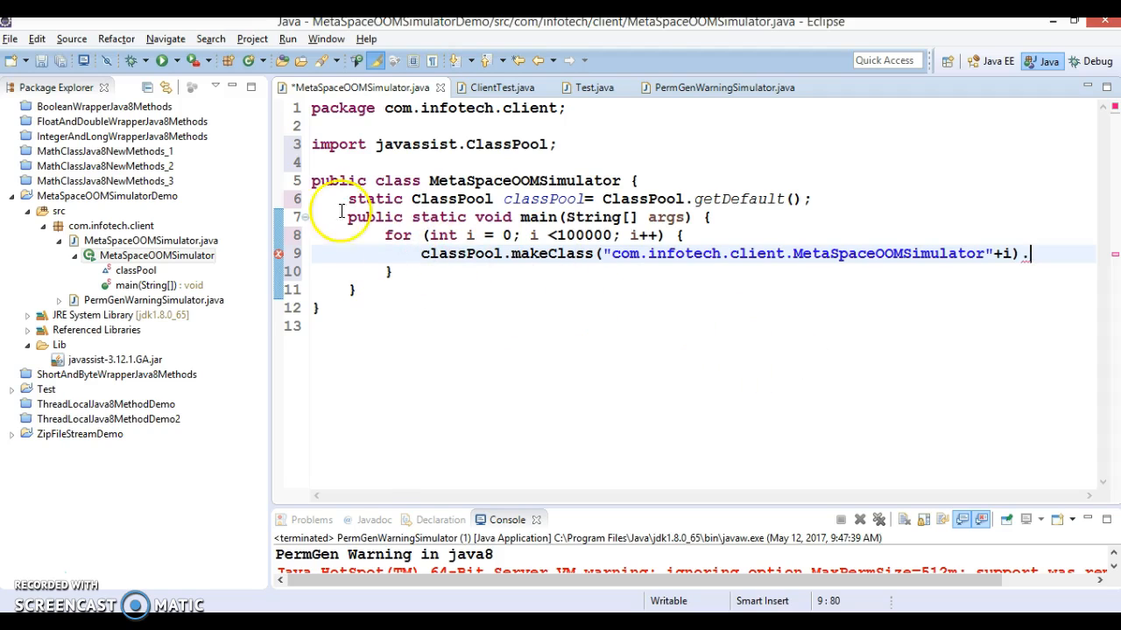
pyautogui.moveTo(504, 294)
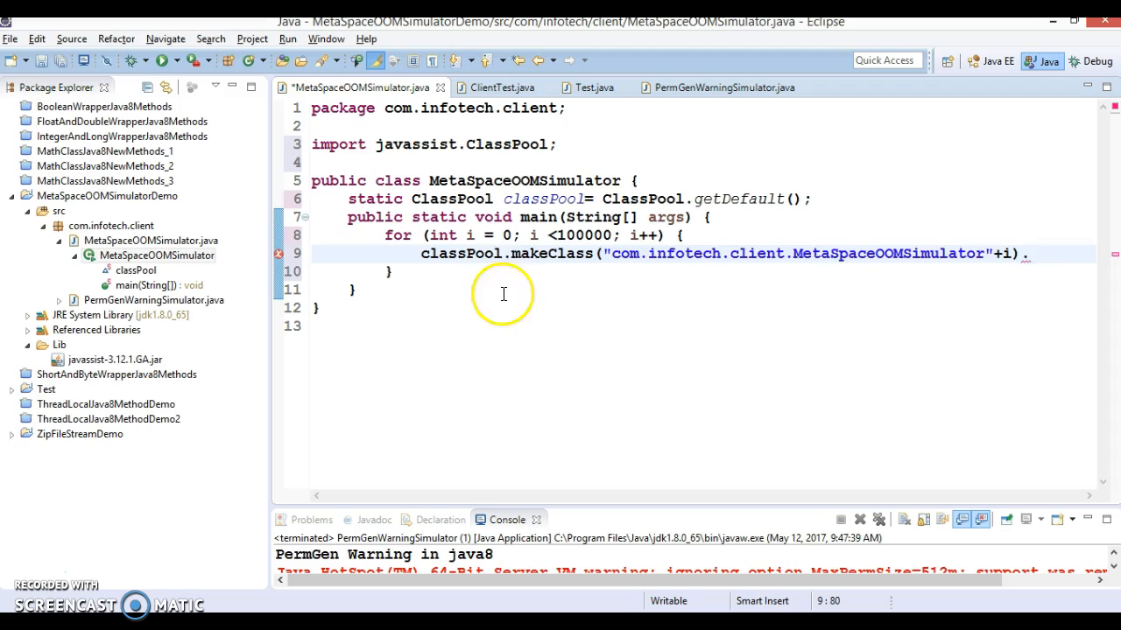
pyautogui.moveTo(508, 294)
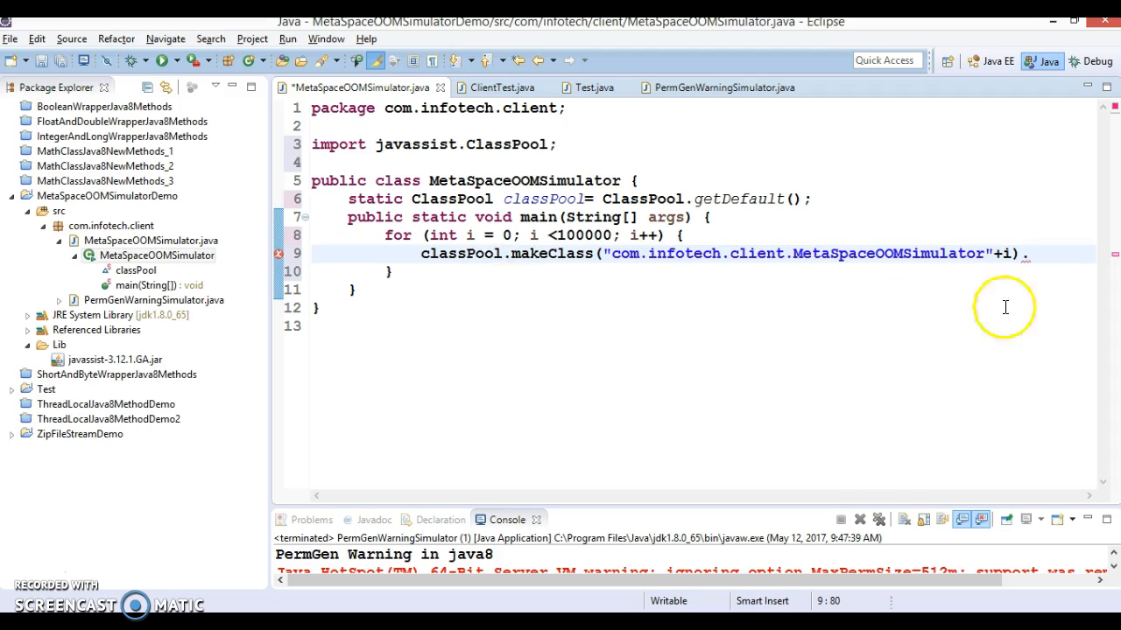
pyautogui.moveTo(722, 347)
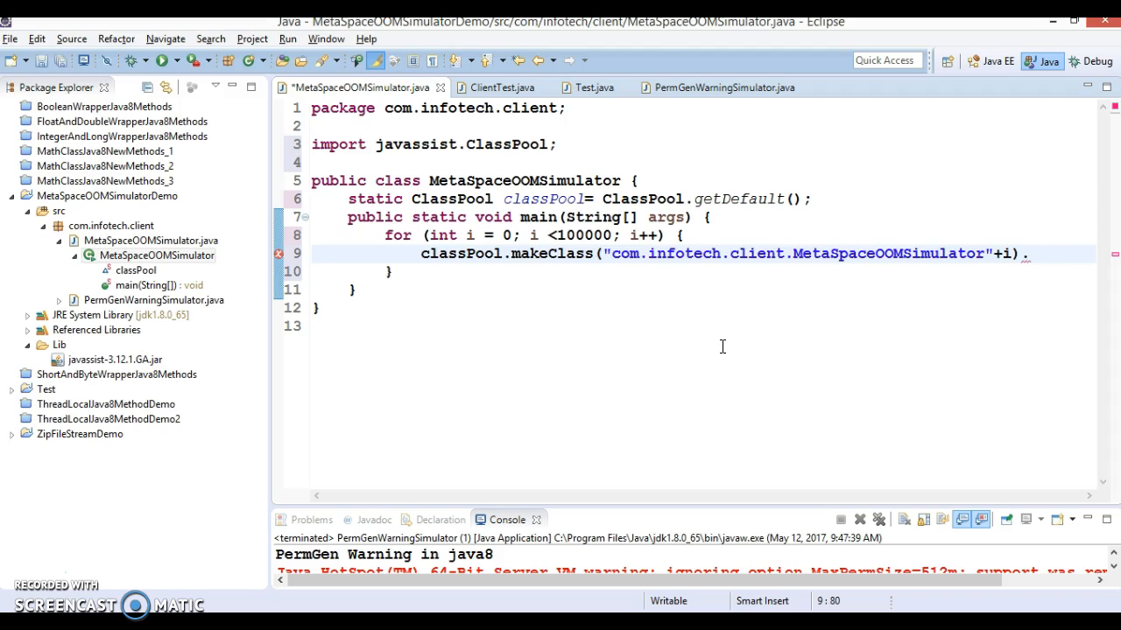
pyautogui.moveTo(410, 343)
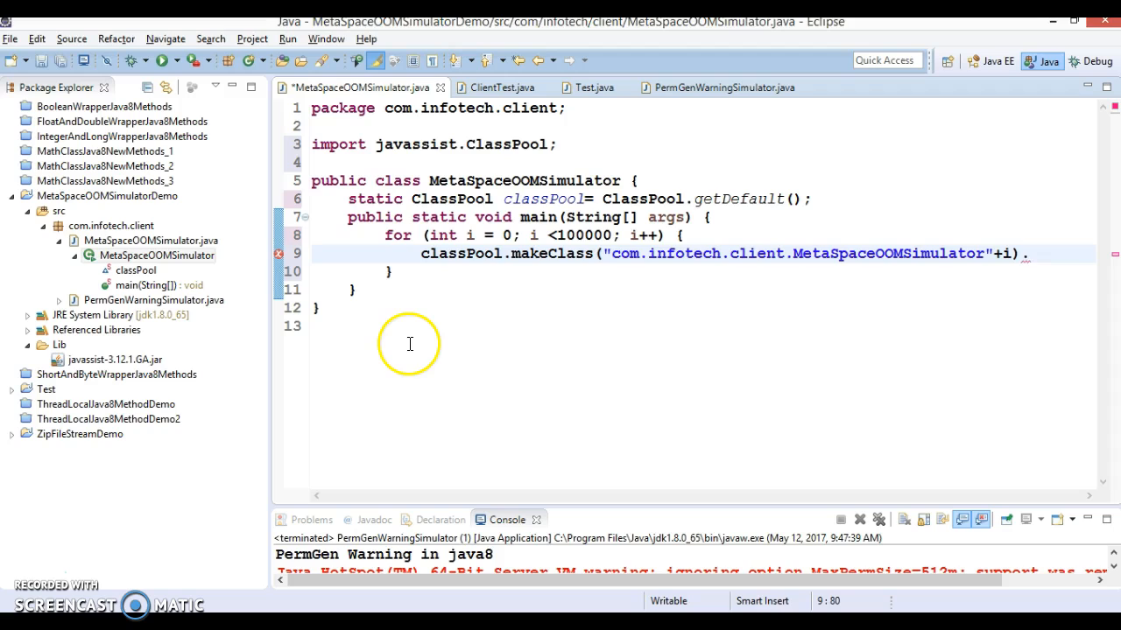
pyautogui.moveTo(701, 289)
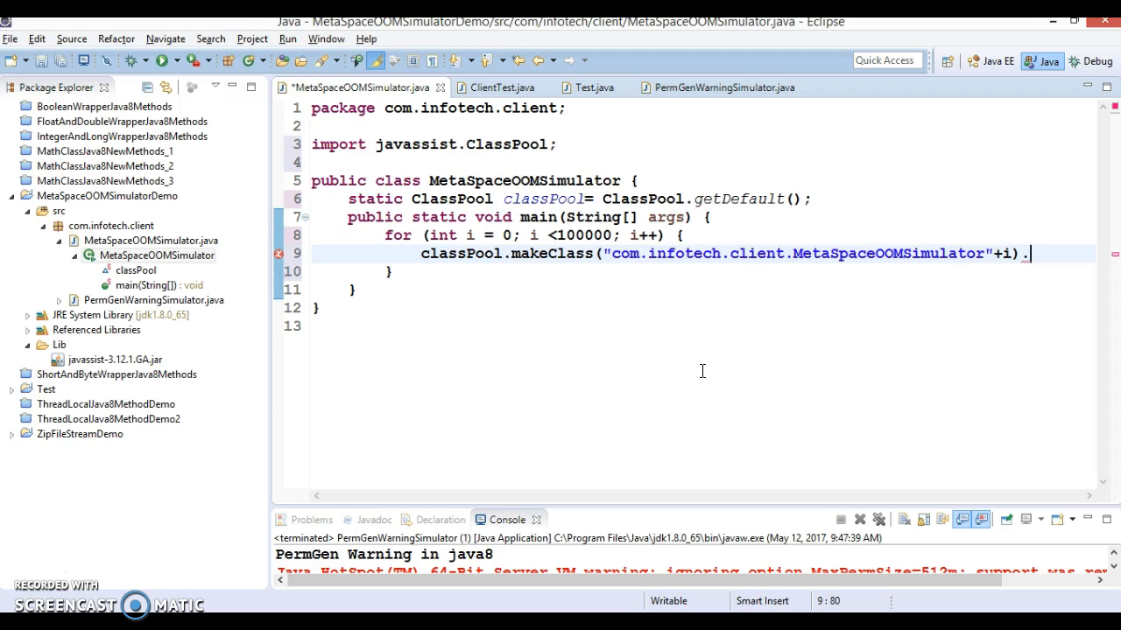
# Step: Point out the javassist jar, maximize the editor and highlight the ClassPool getDefault call
pyautogui.click(116, 361)
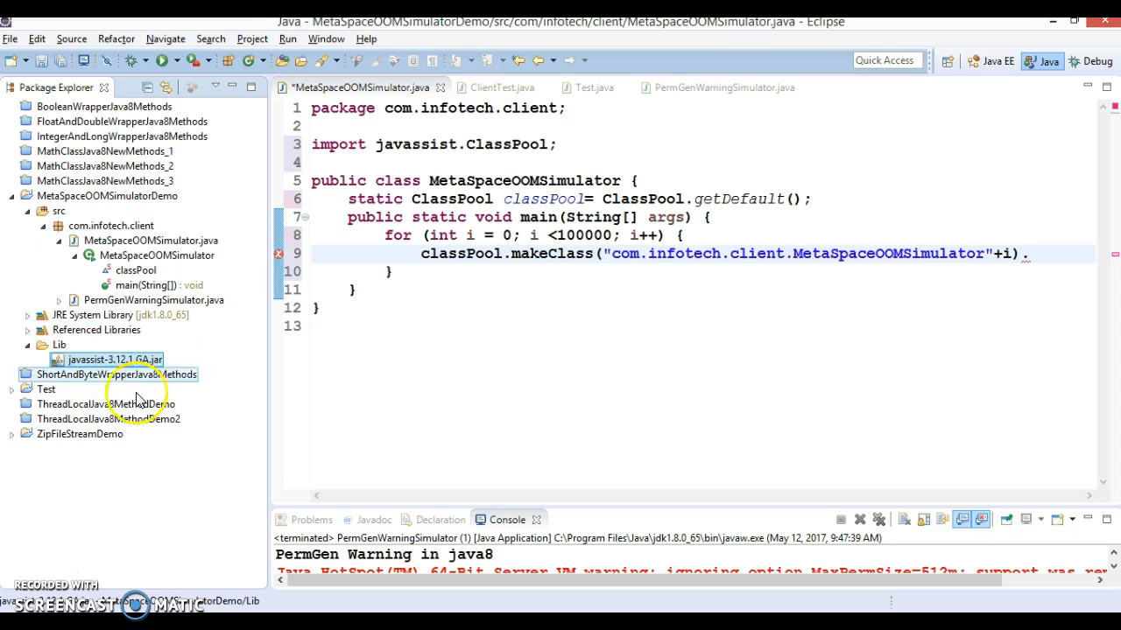
pyautogui.click(28, 329)
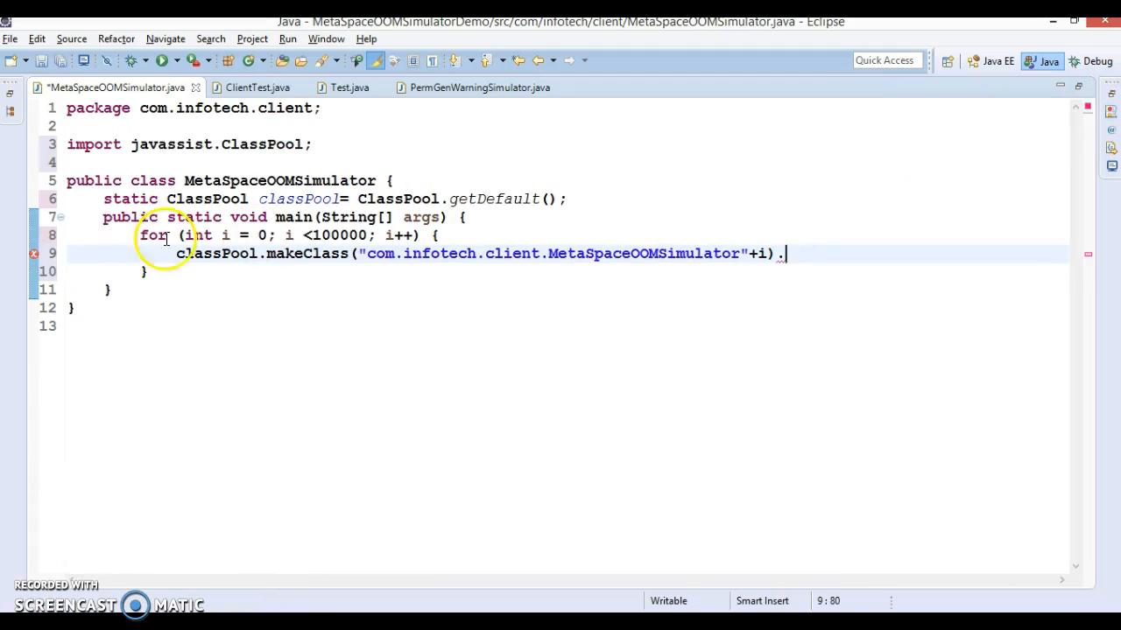
pyautogui.moveTo(245, 180)
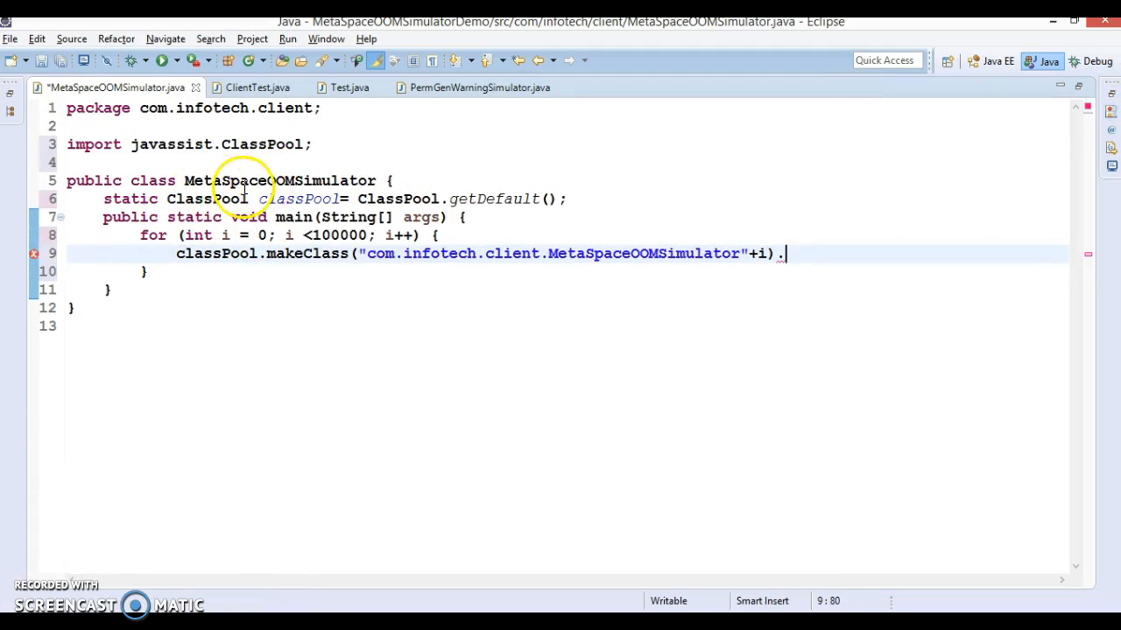
pyautogui.doubleClick(280, 181)
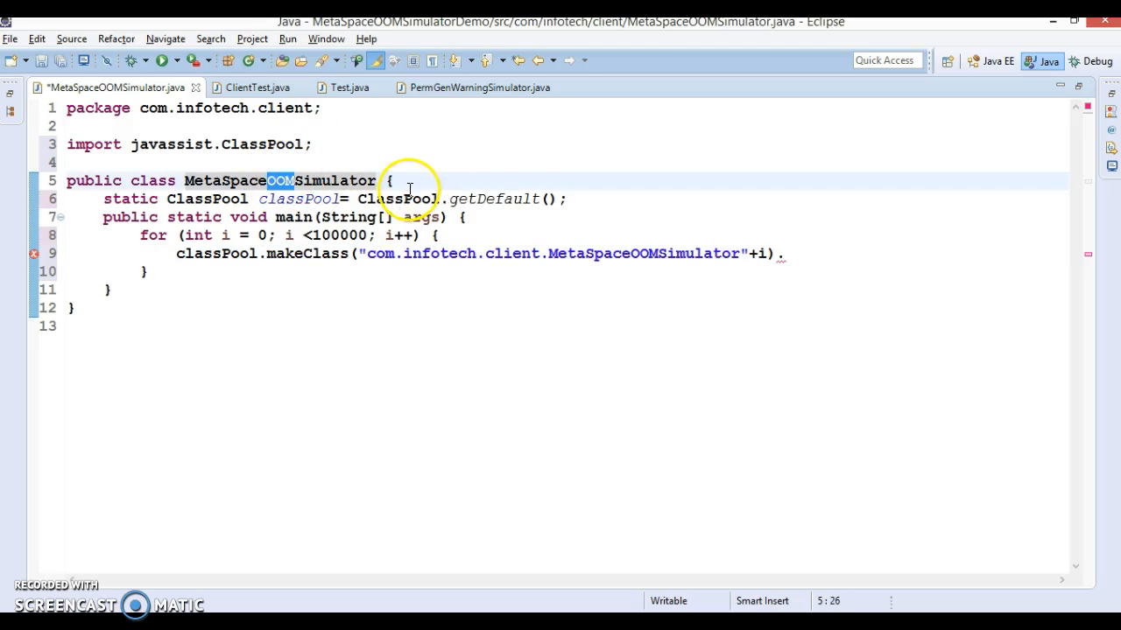
pyautogui.click(384, 199)
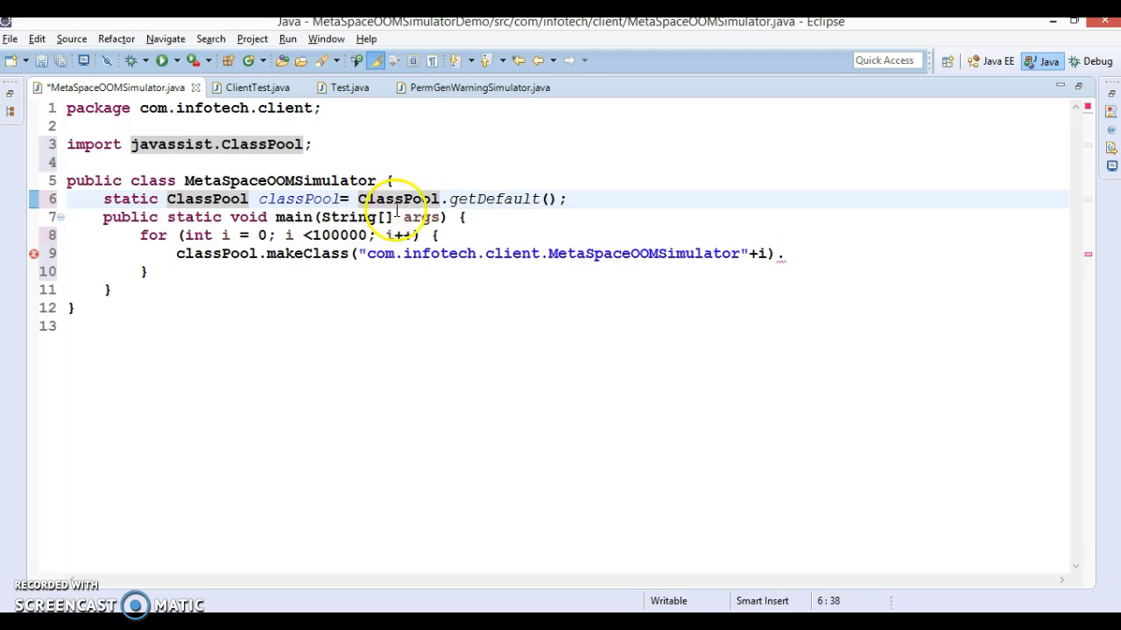
pyautogui.doubleClick(400, 200)
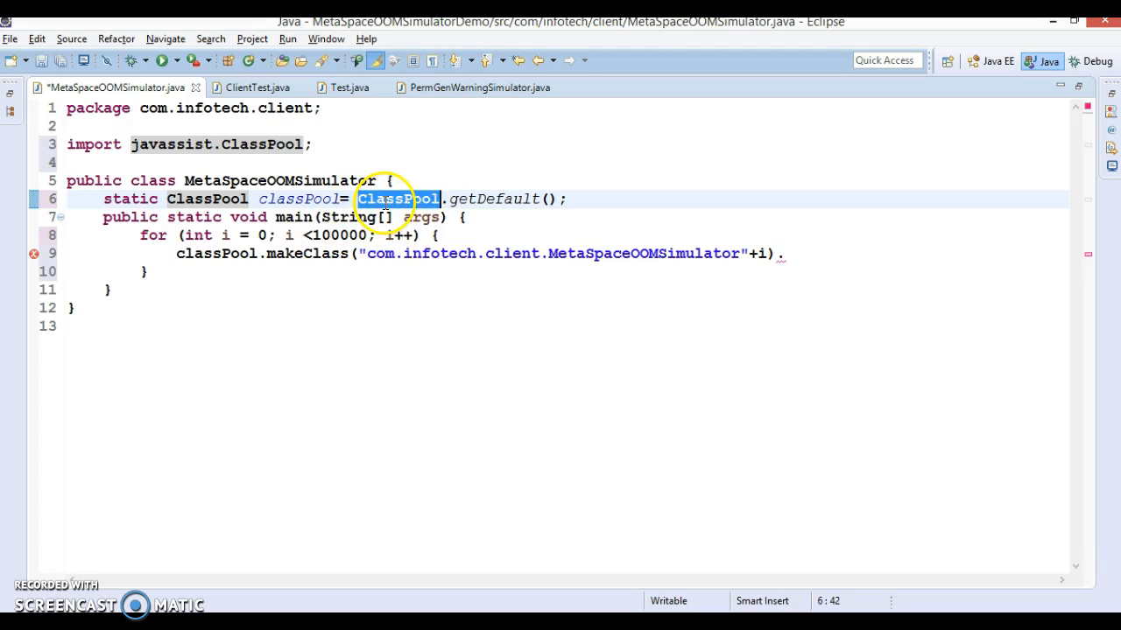
pyautogui.moveTo(481, 196)
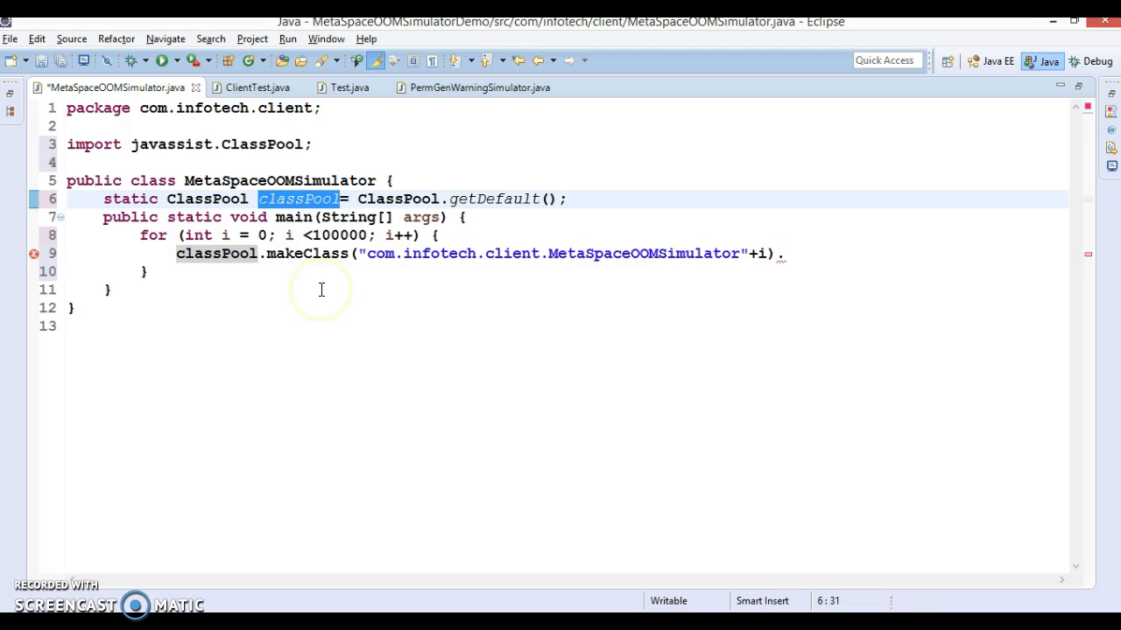
pyautogui.moveTo(278, 276)
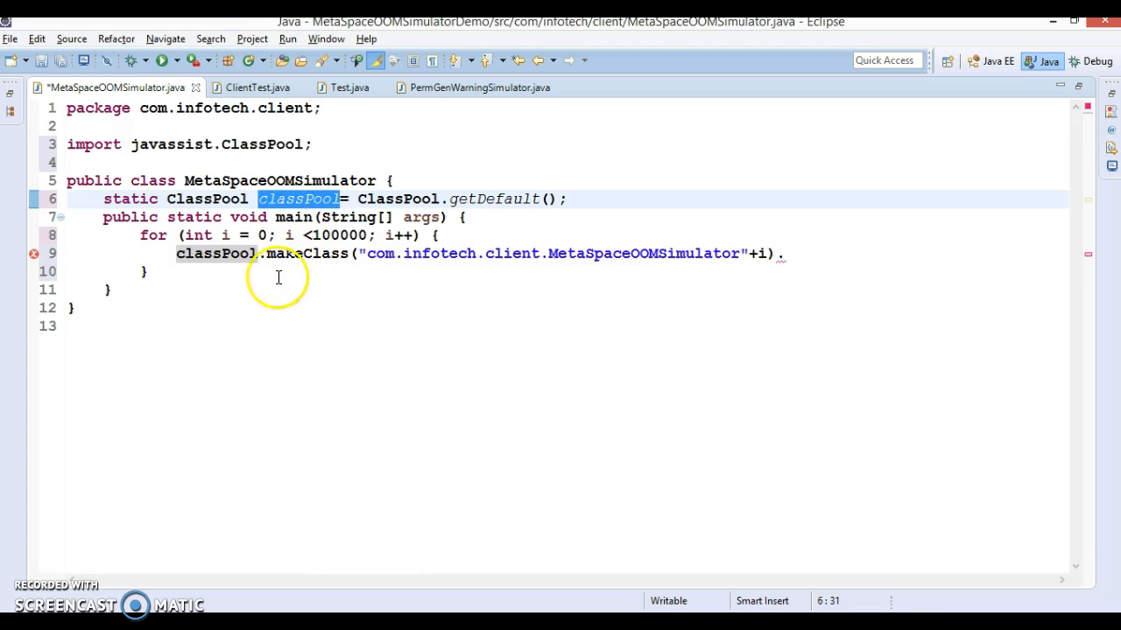
# Step: Walk through the for-loop's makeClass line and place the cursor after the class-name string
pyautogui.click(466, 217)
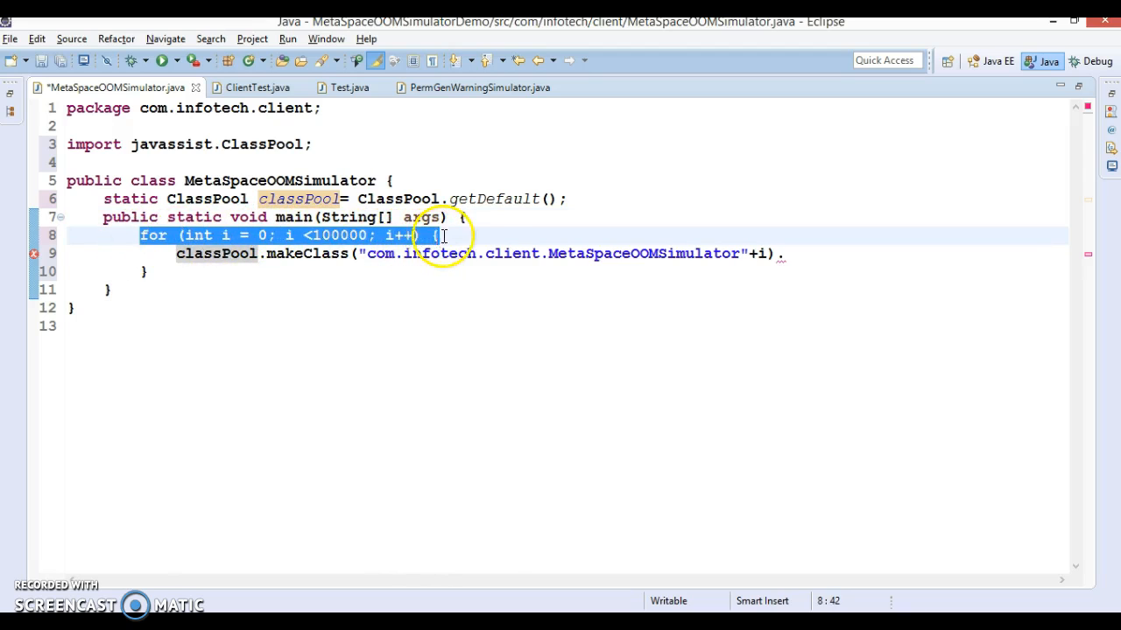
pyautogui.doubleClick(215, 254)
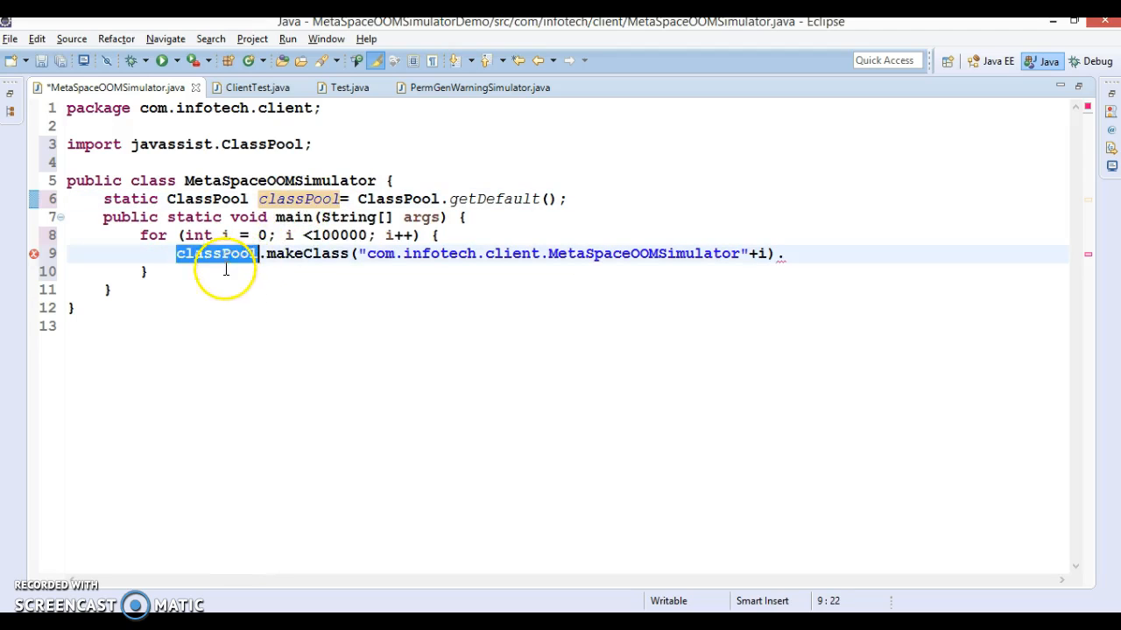
pyautogui.doubleClick(307, 254)
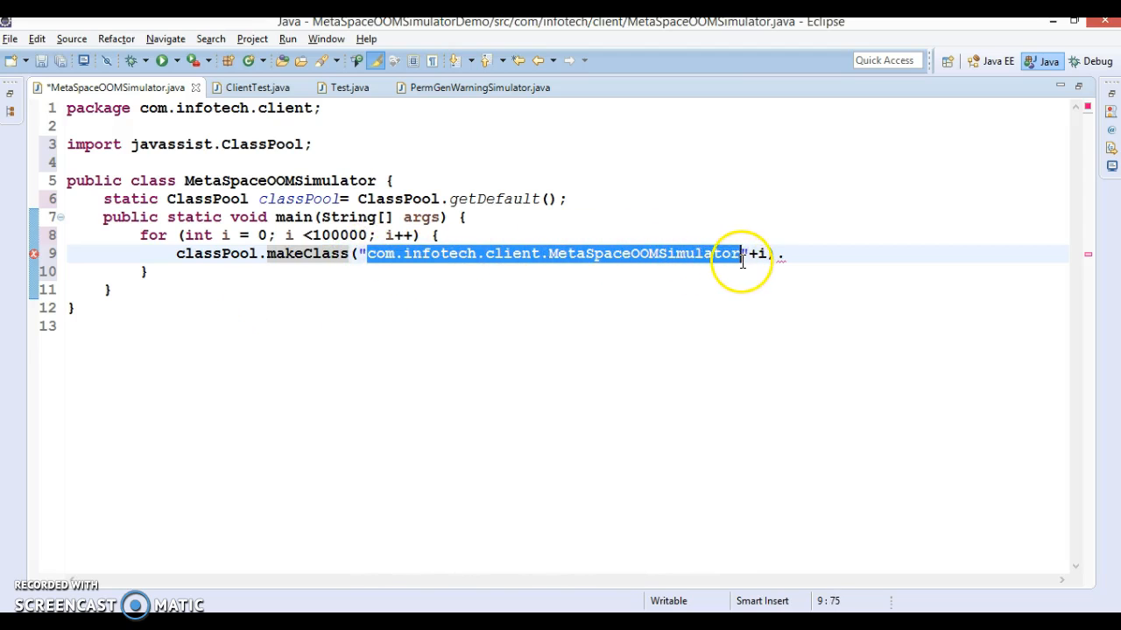
pyautogui.click(283, 181)
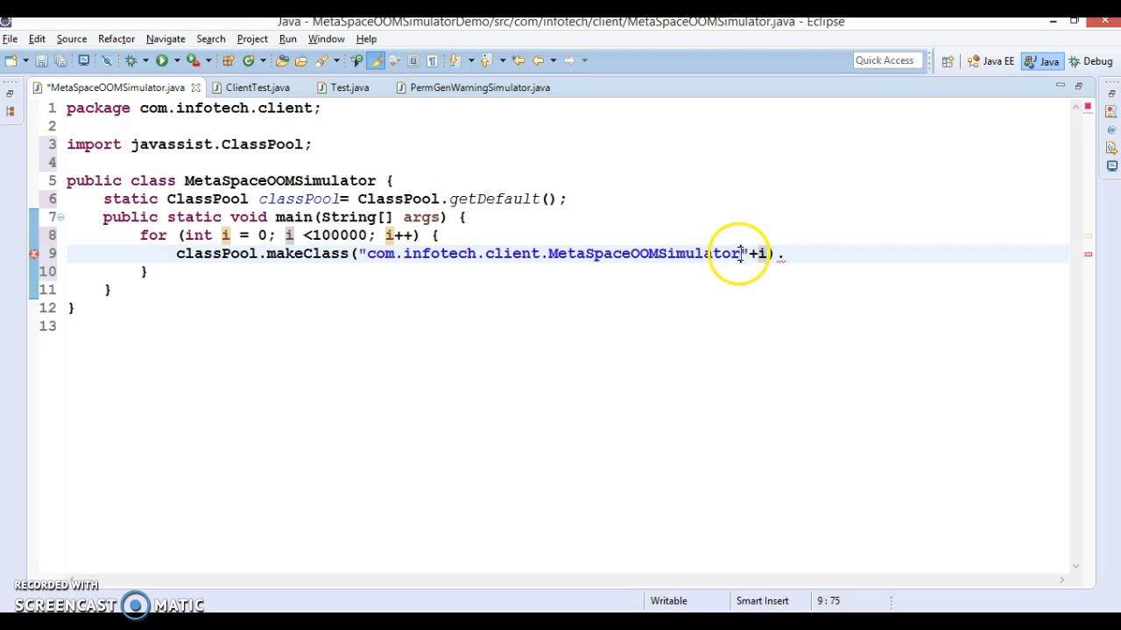
# Step: Append ':' to the class name, convert via toClass() into Class class1, and add throws CannotCompileException to main
pyautogui.write(':')
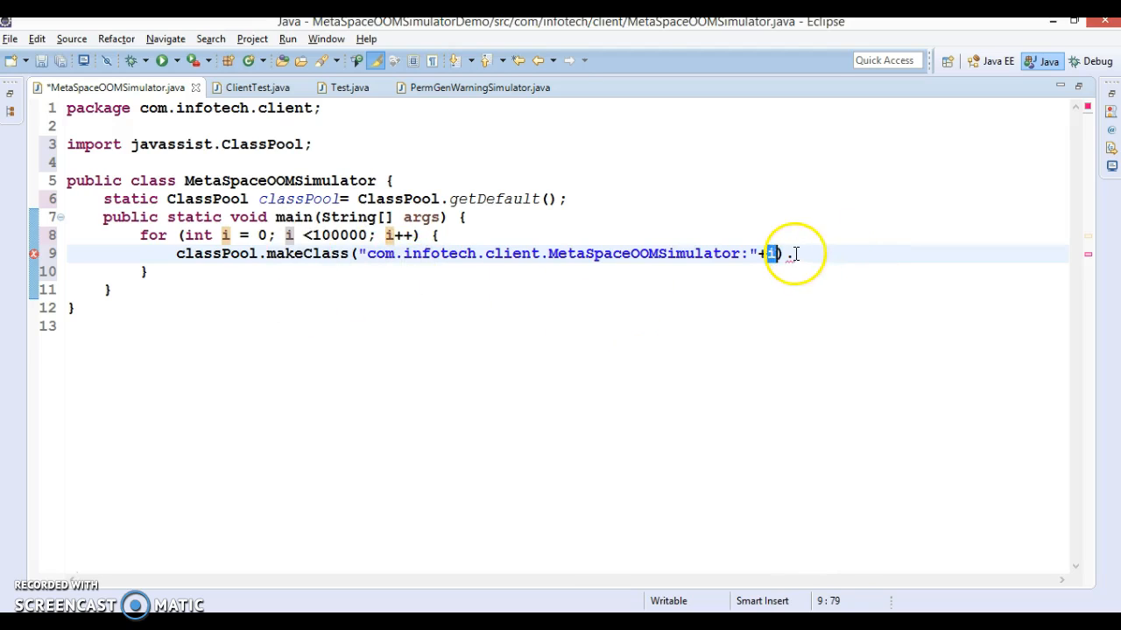
pyautogui.write('.to')
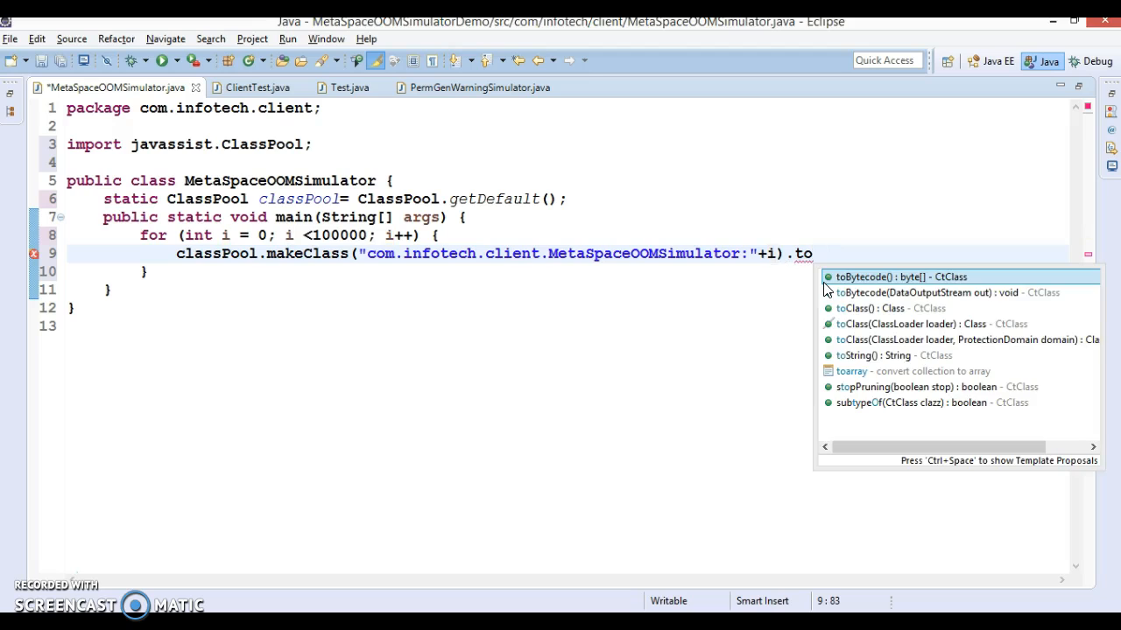
pyautogui.write('Class();')
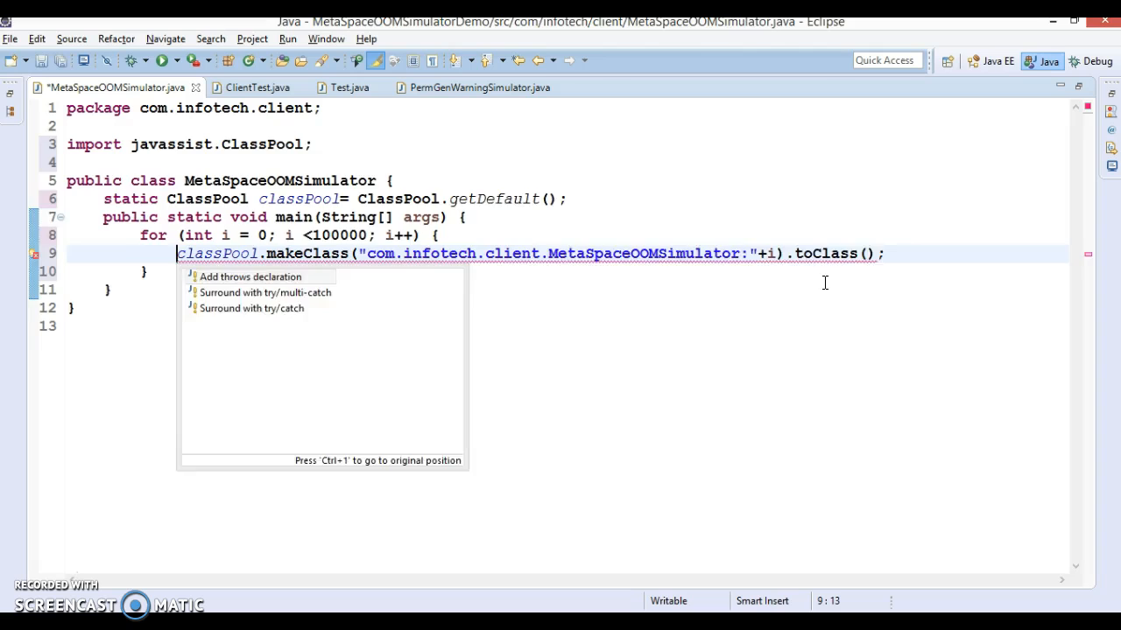
pyautogui.click(251, 277)
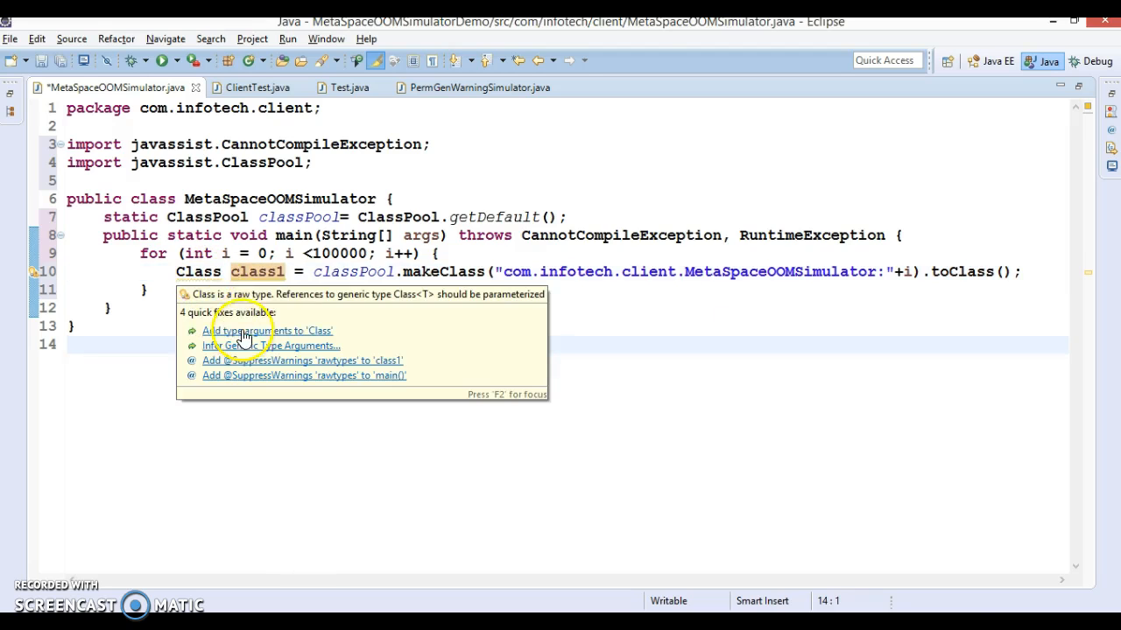
# Step: Type class1 as Class<?> and add System.out.println(class1.getName()); inside the loop
pyautogui.click(267, 329)
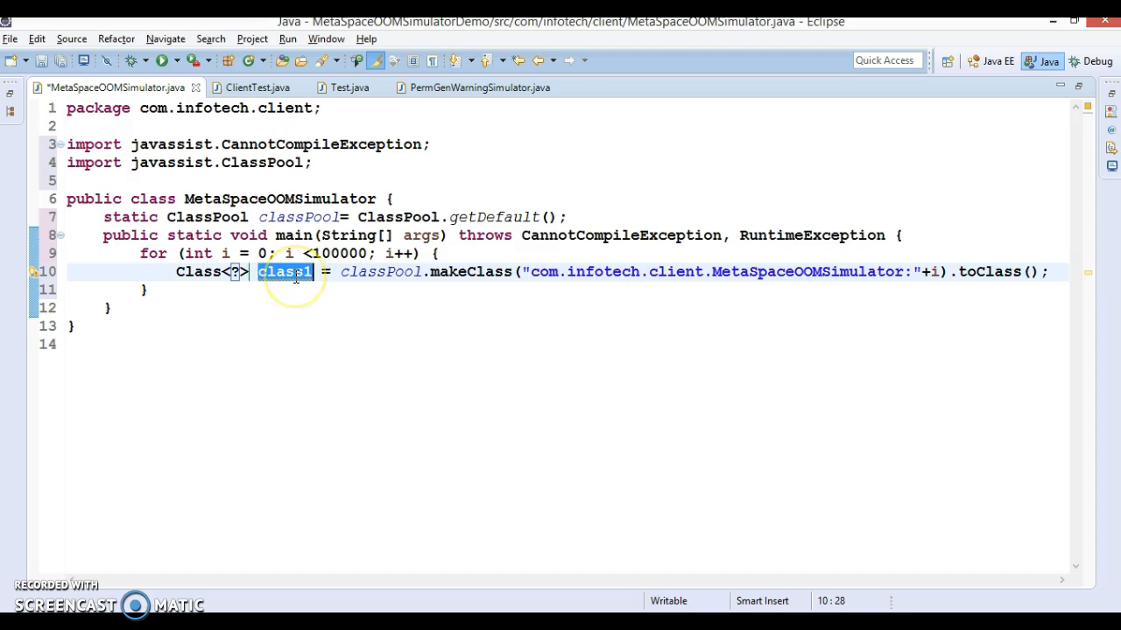
pyautogui.press('Return')
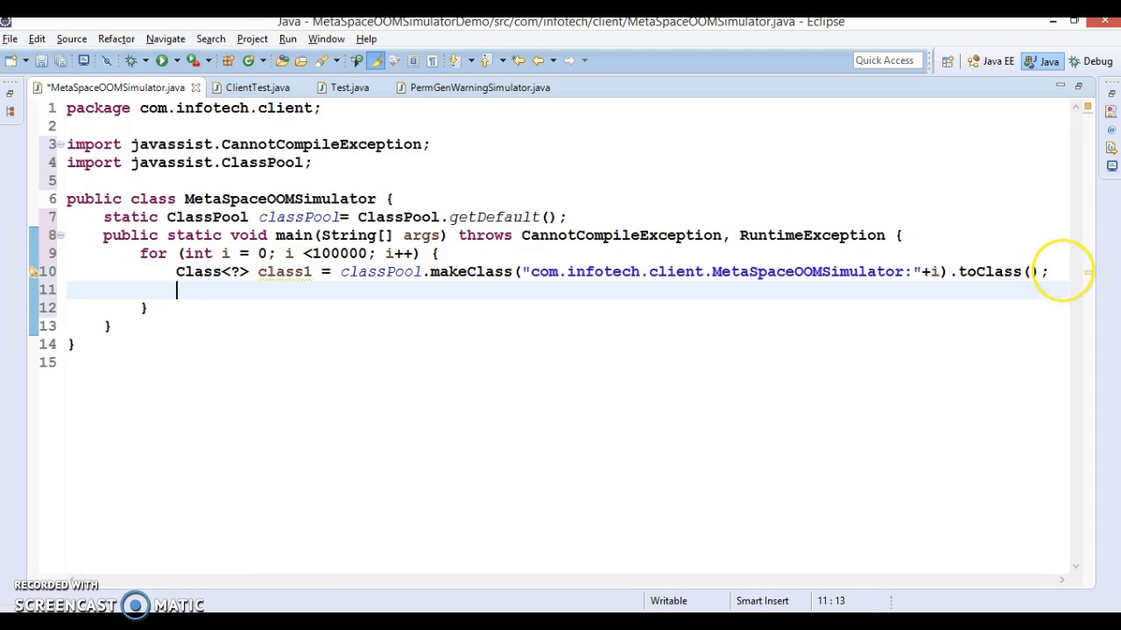
pyautogui.write('System.out.println();')
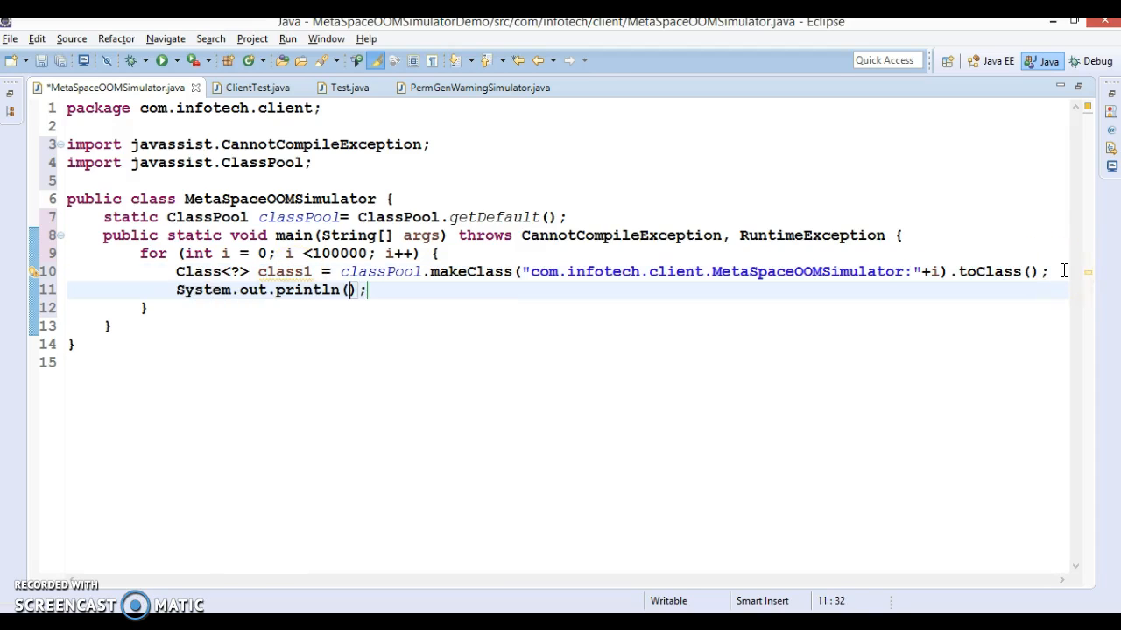
pyautogui.write('c')
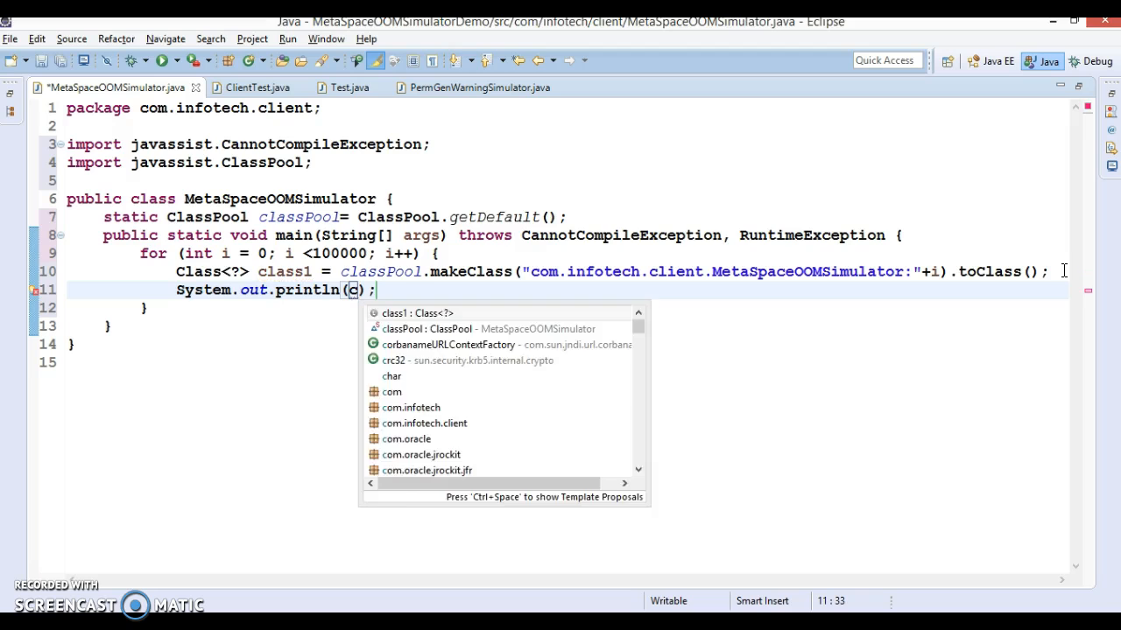
pyautogui.write('lass1.get')
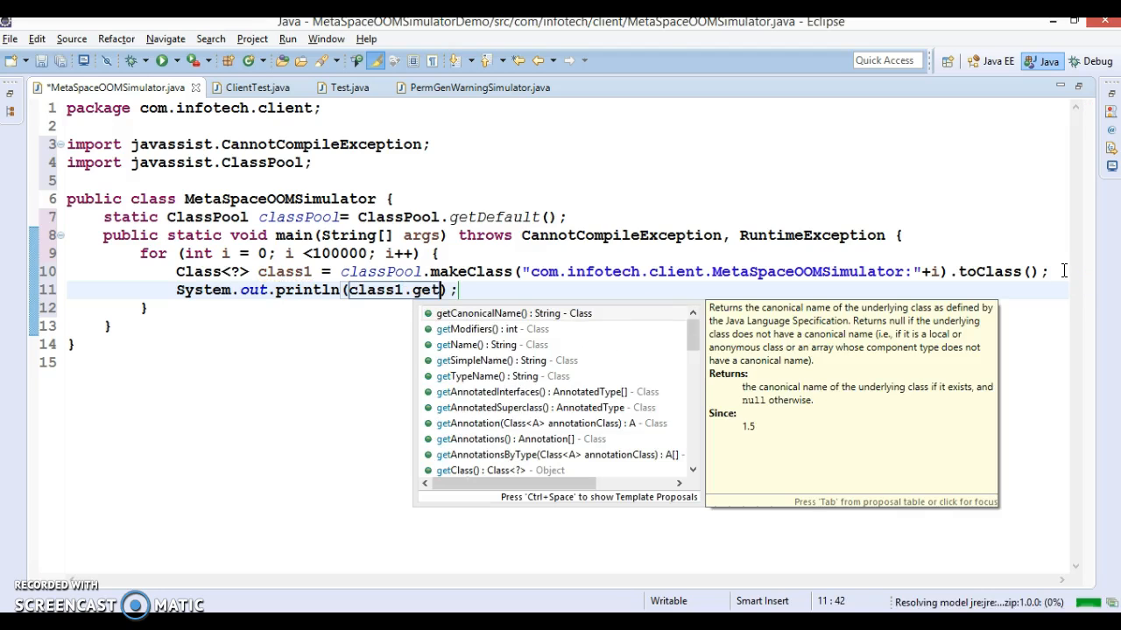
pyautogui.write('N')
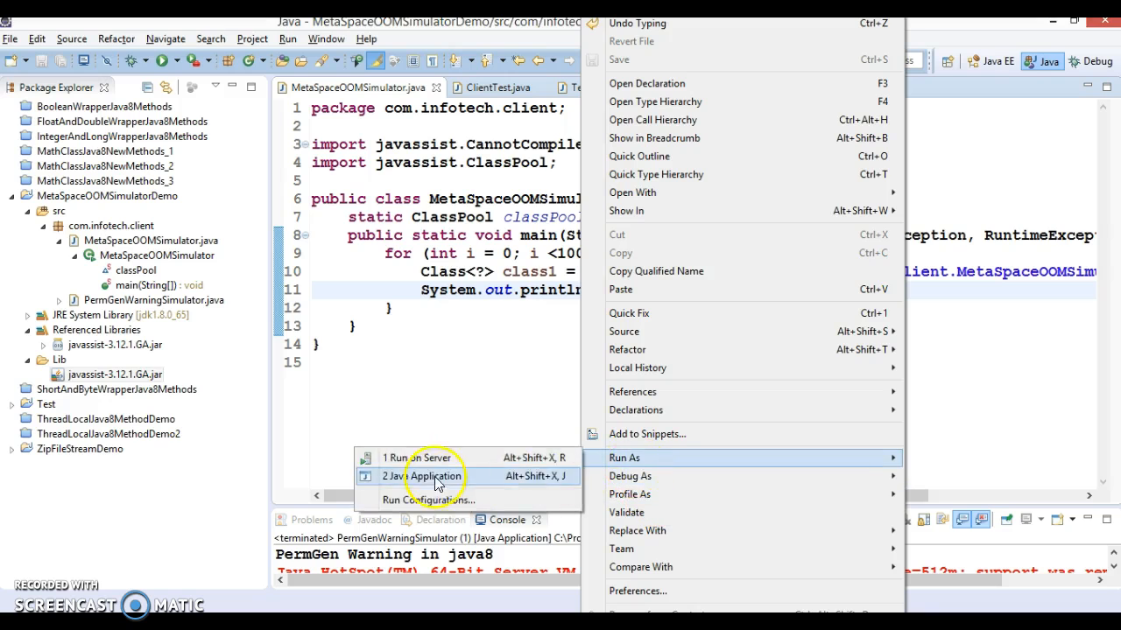
# Step: Run MetaSpaceOOMSimulator as a Java application so generated class names print to the console
pyautogui.click(431, 476)
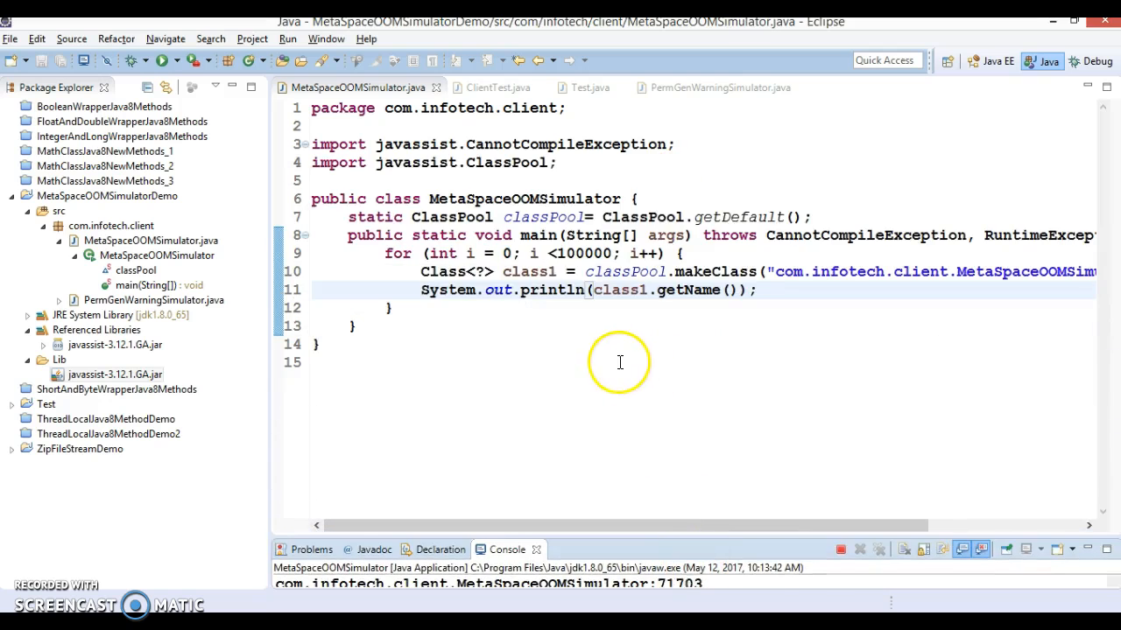
pyautogui.click(320, 343)
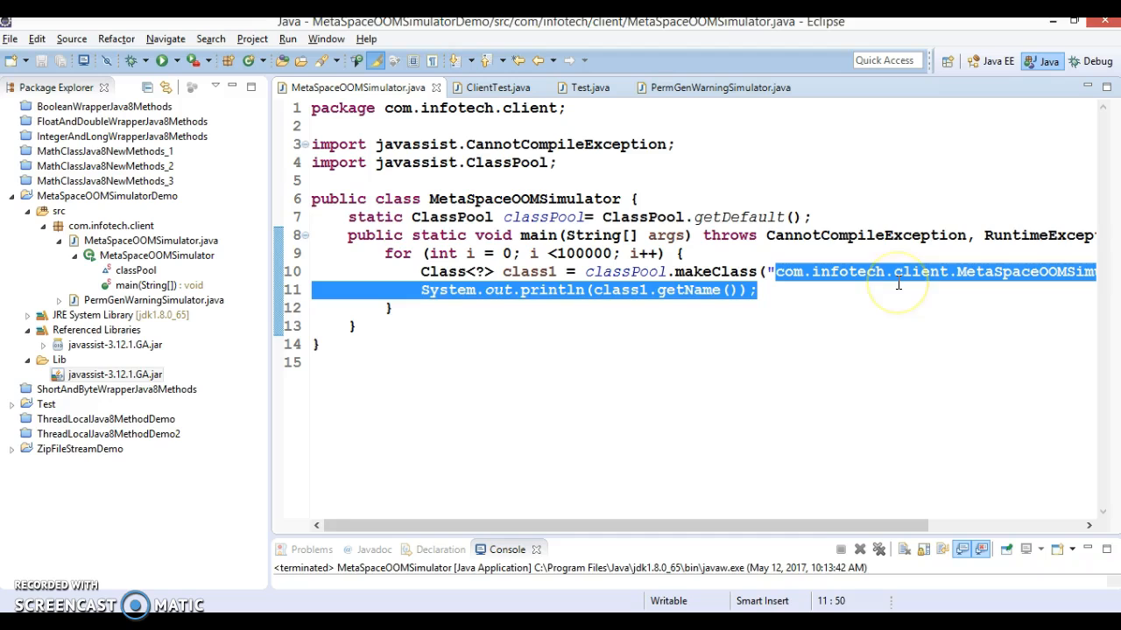
pyautogui.moveTo(809, 284)
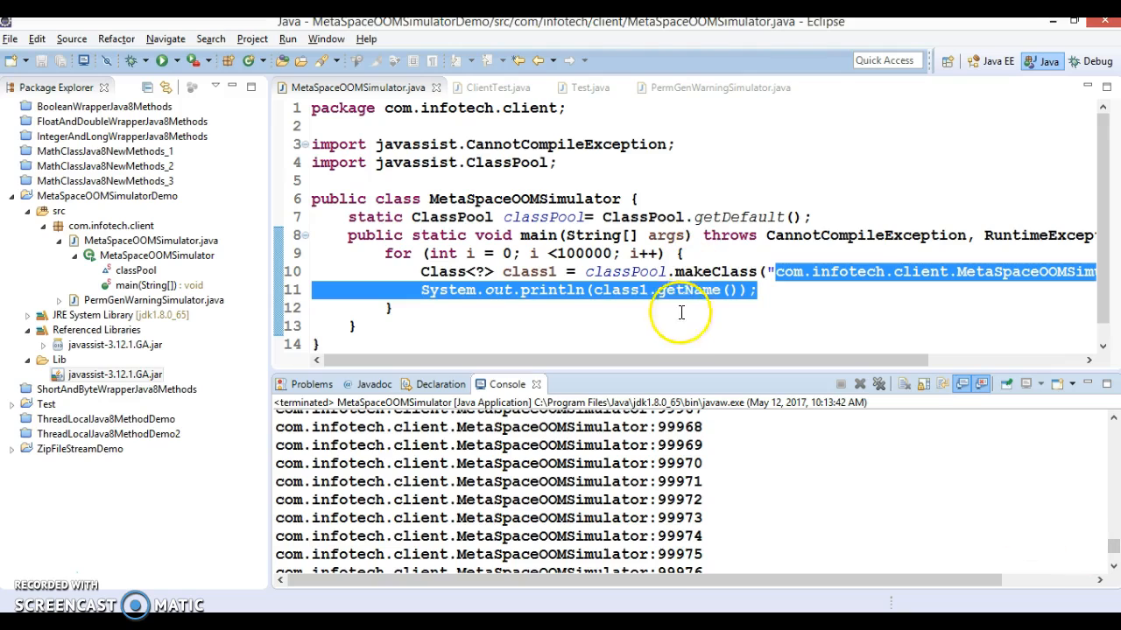
pyautogui.click(760, 291)
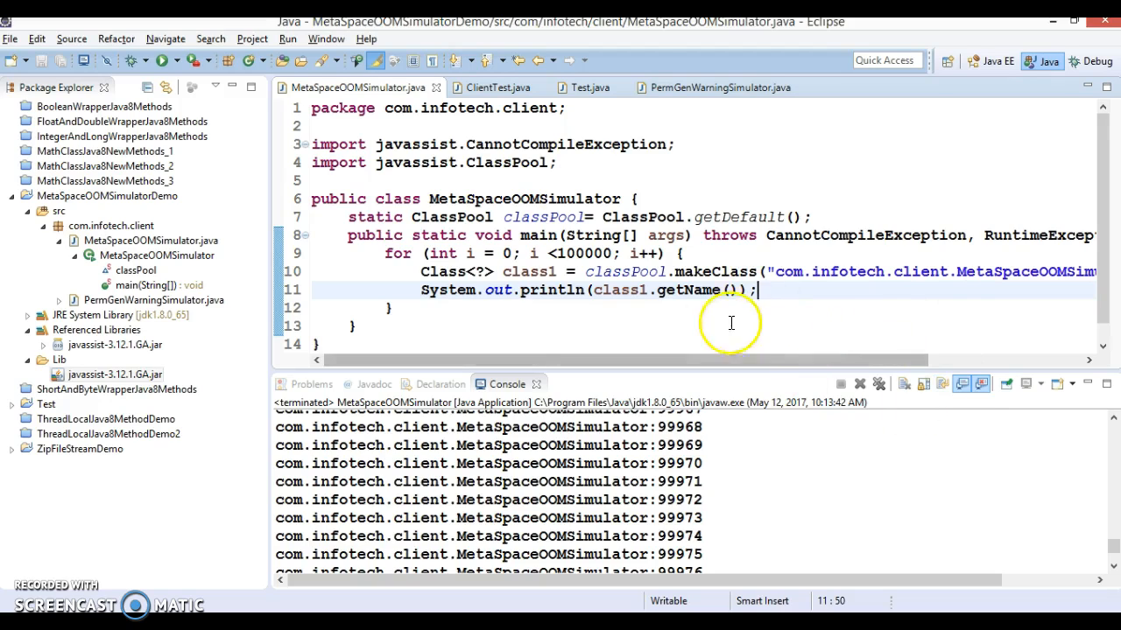
pyautogui.moveTo(802, 312)
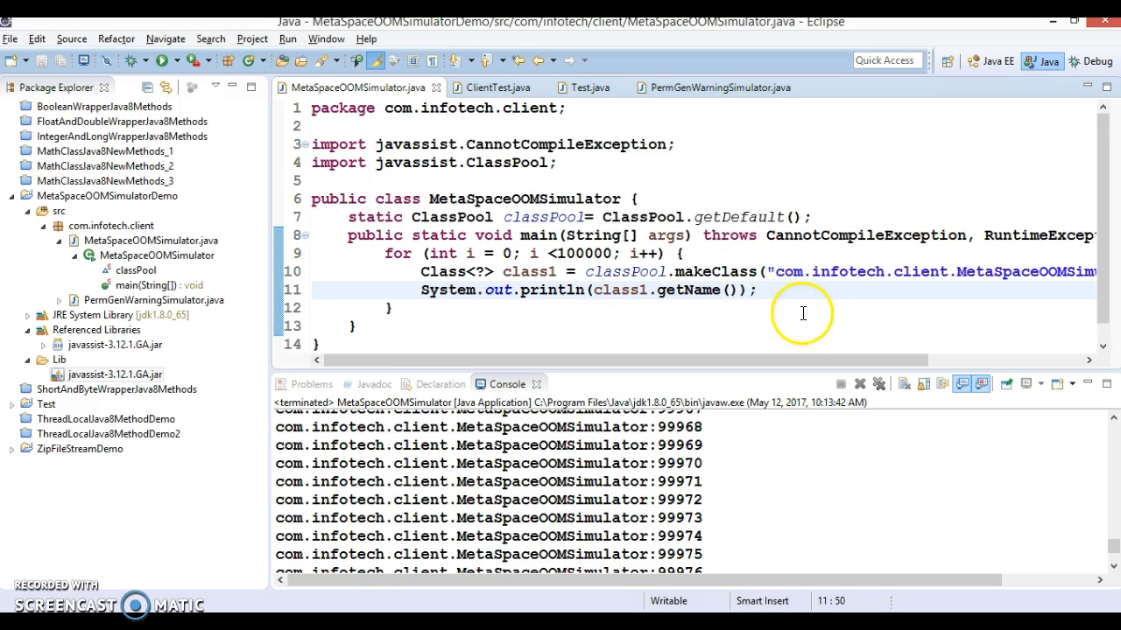
pyautogui.scroll(-3)
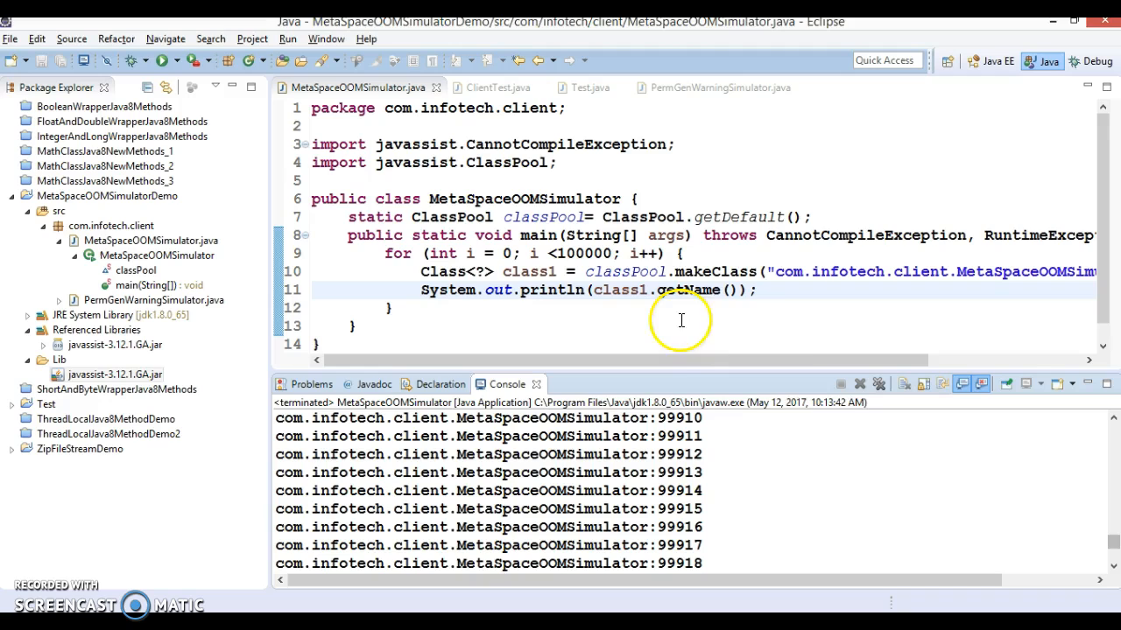
pyautogui.moveTo(862, 384)
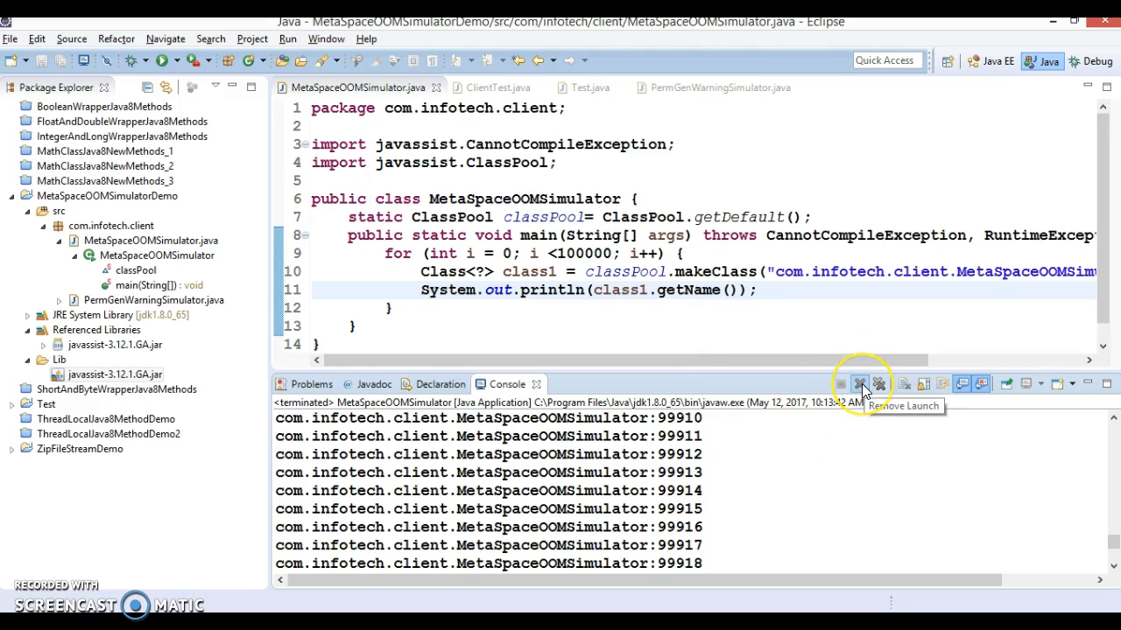
# Step: Remove the terminated launch from the console and bring up Run Configurations for the class
pyautogui.click(860, 383)
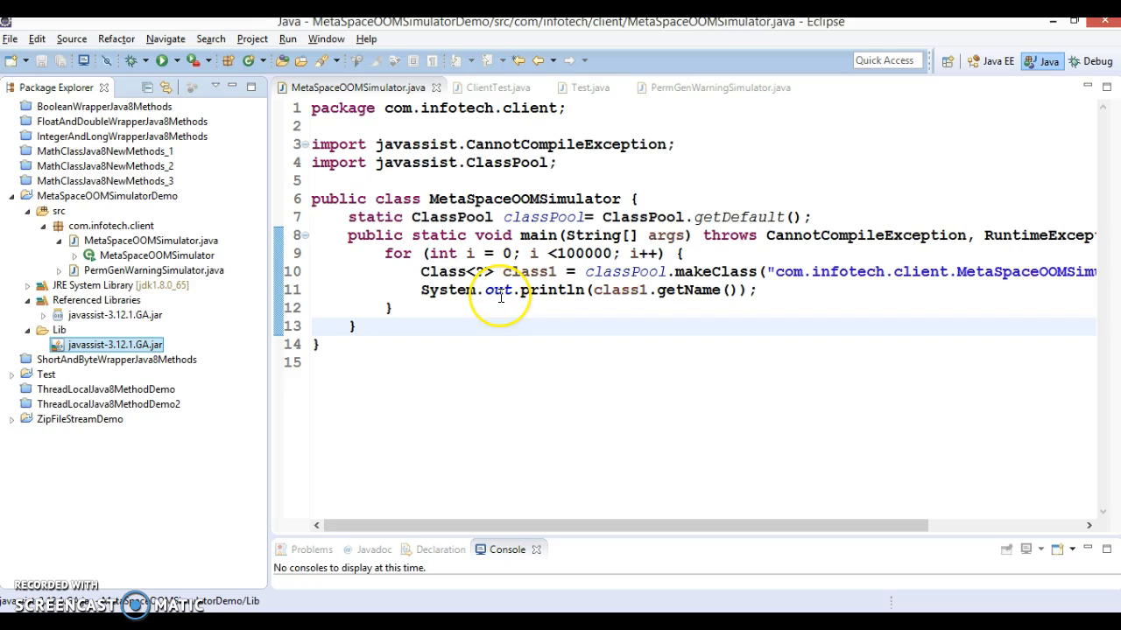
pyautogui.moveTo(396, 271)
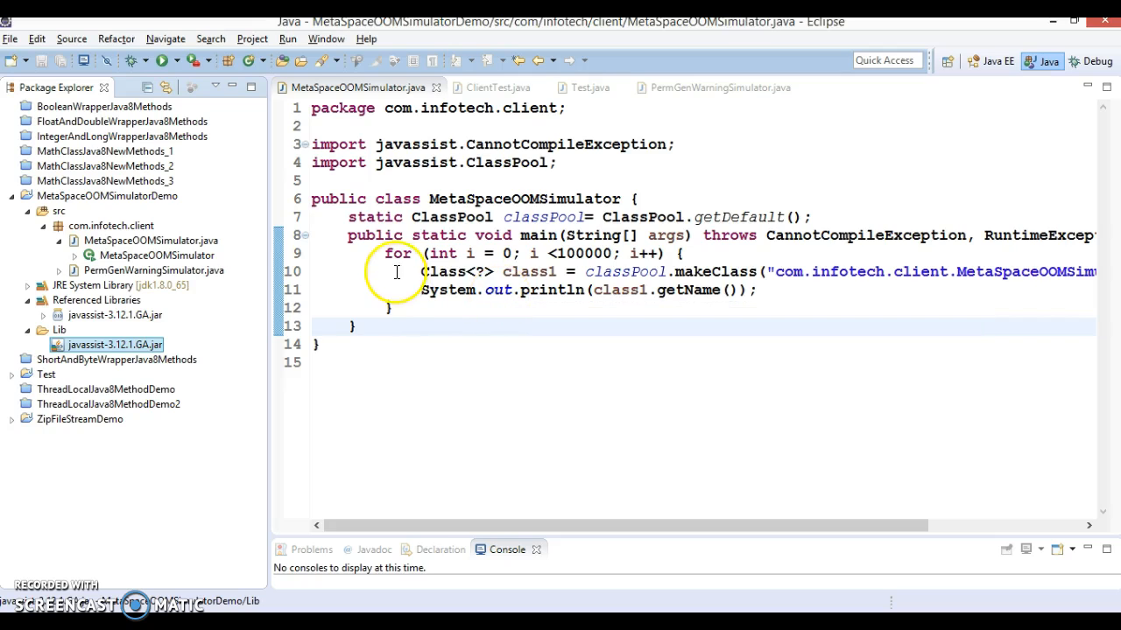
pyautogui.rightClick(396, 273)
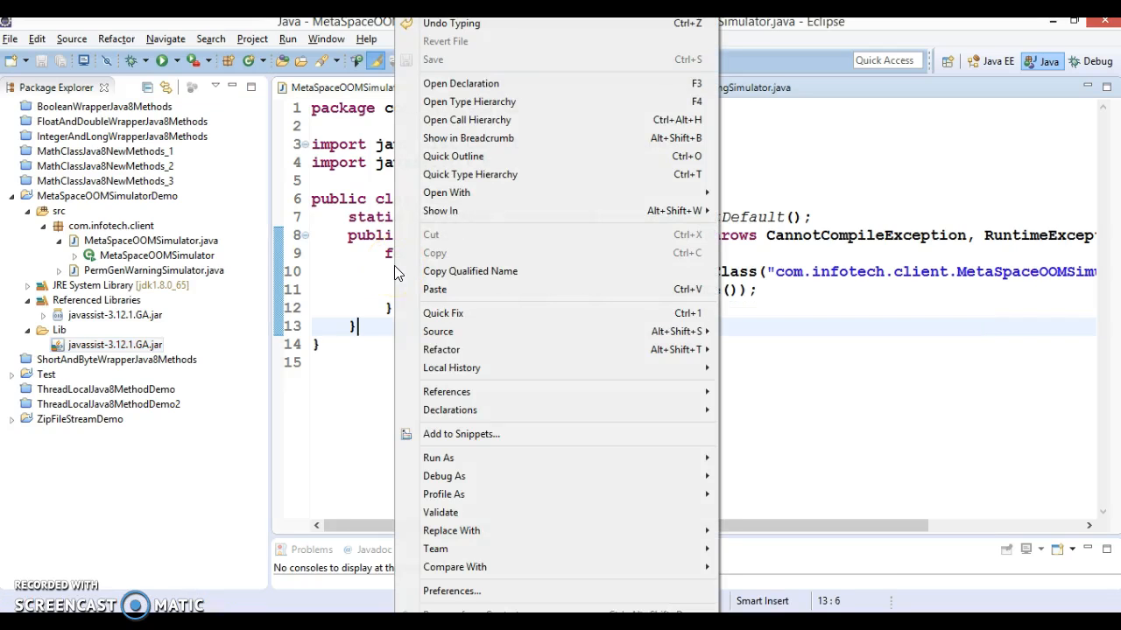
pyautogui.moveTo(443, 457)
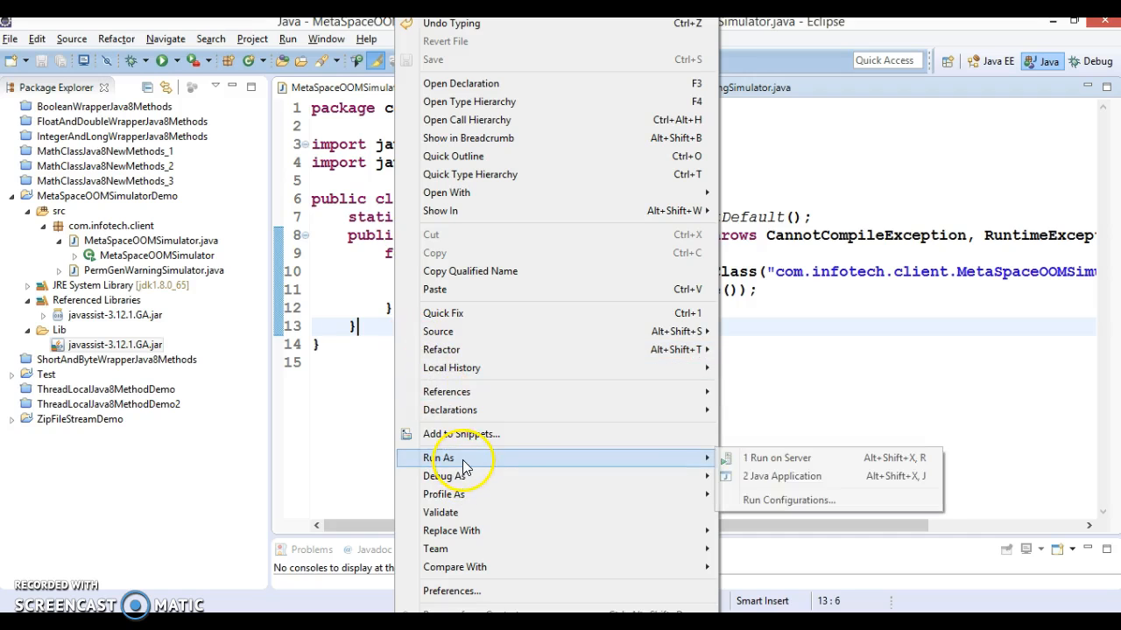
pyautogui.click(788, 501)
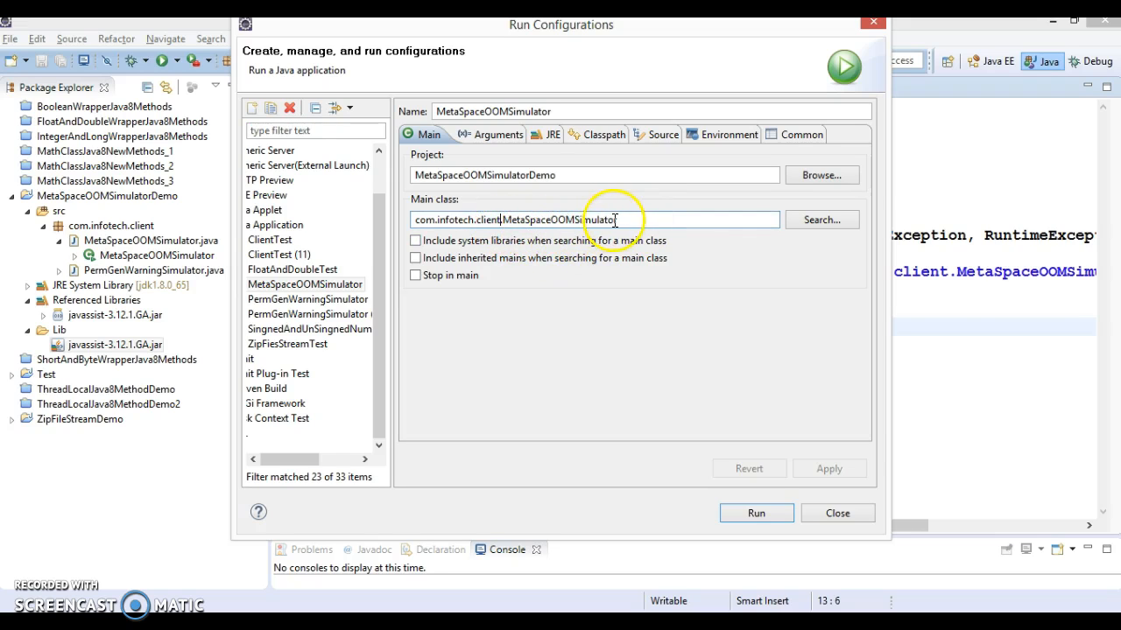
# Step: Enter VM argument -XX:MaxMetaspaceSize=10m under Arguments and run the launch
pyautogui.click(487, 133)
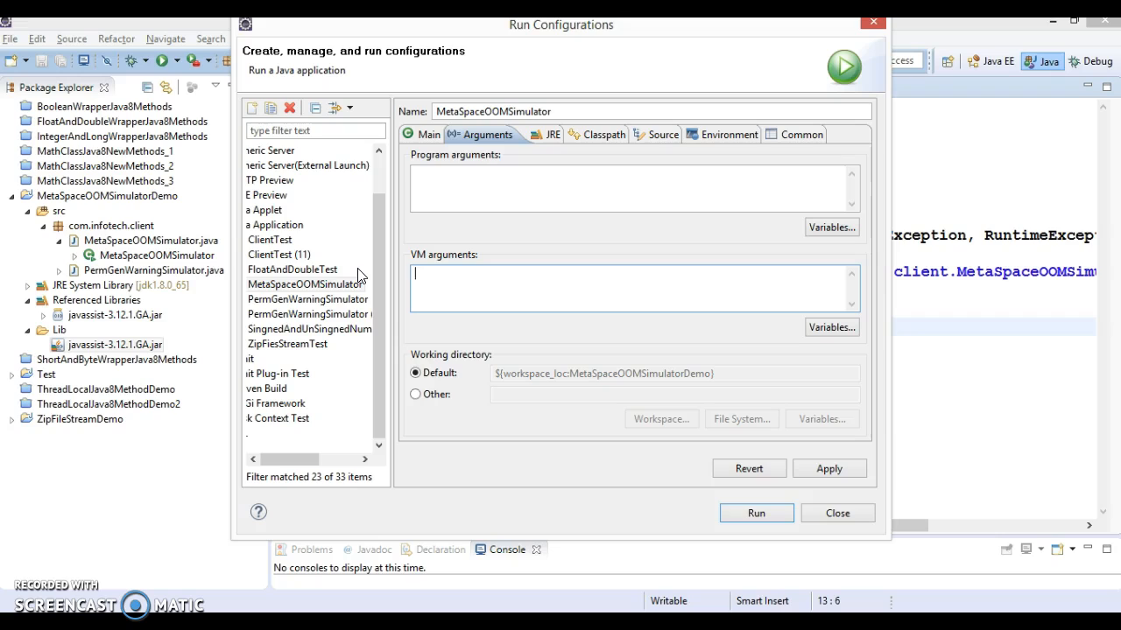
pyautogui.write('-')
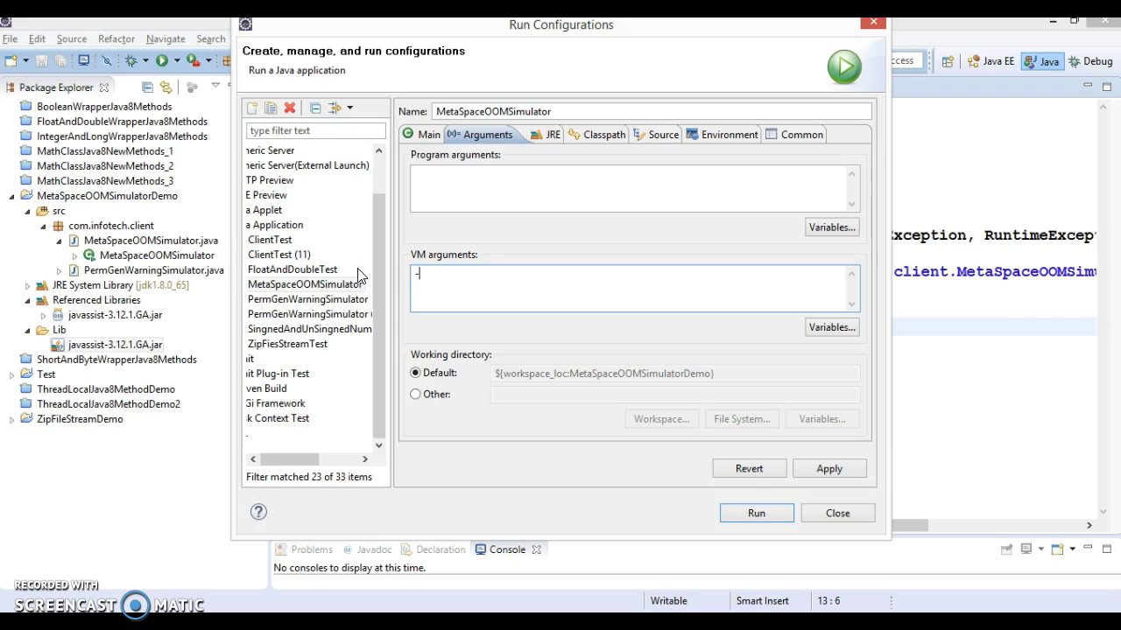
pyautogui.write('XX')
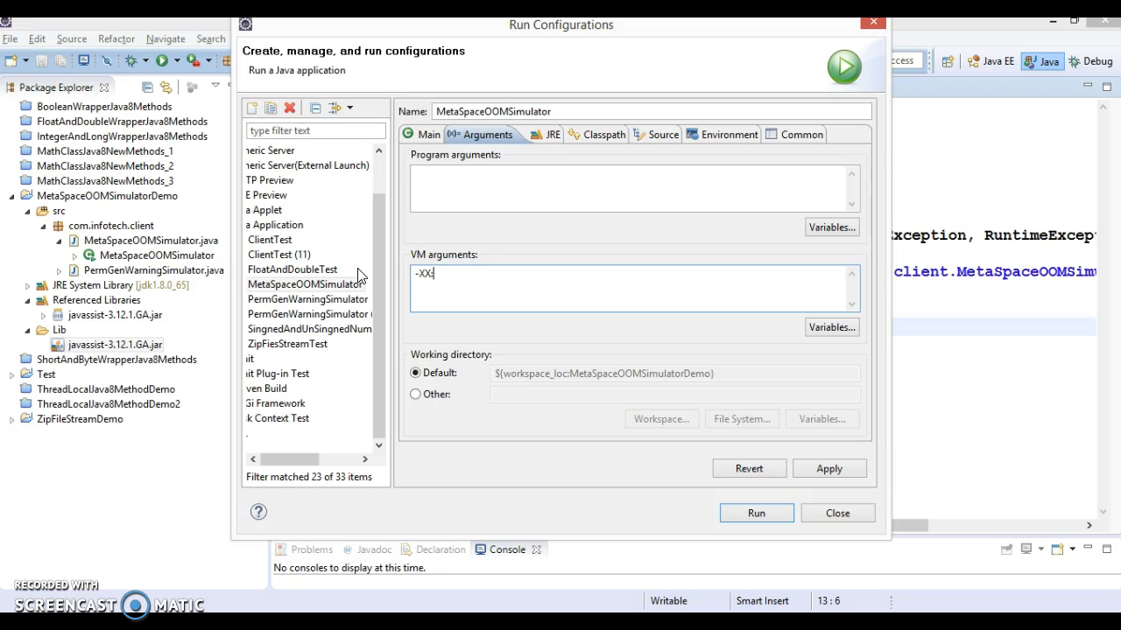
pyautogui.write(':M')
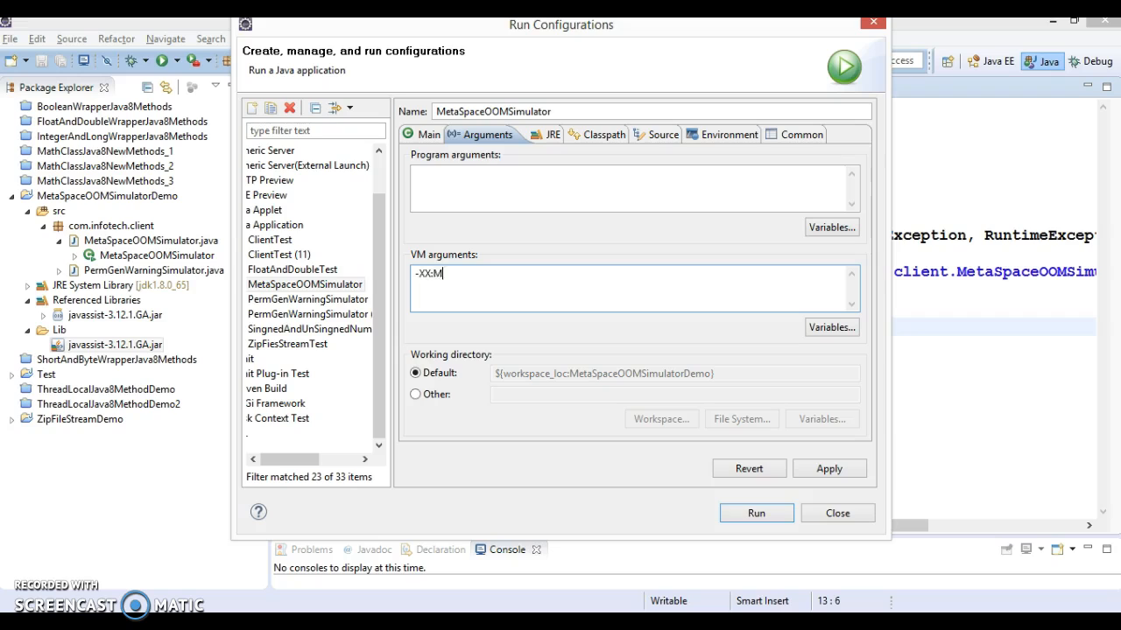
pyautogui.write('ax')
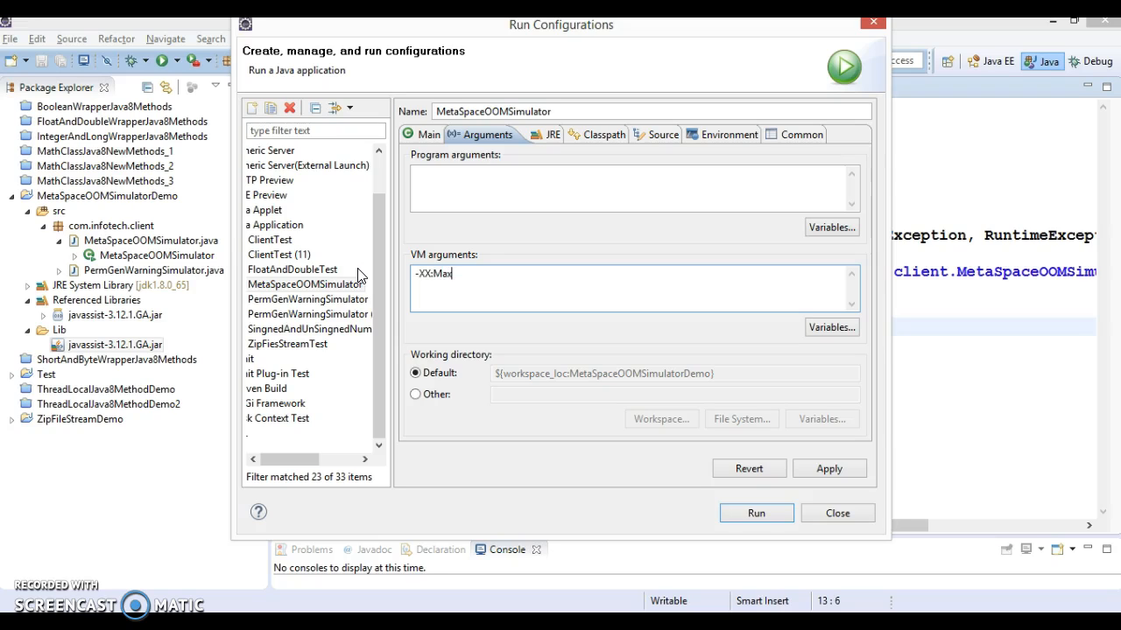
pyautogui.write('M')
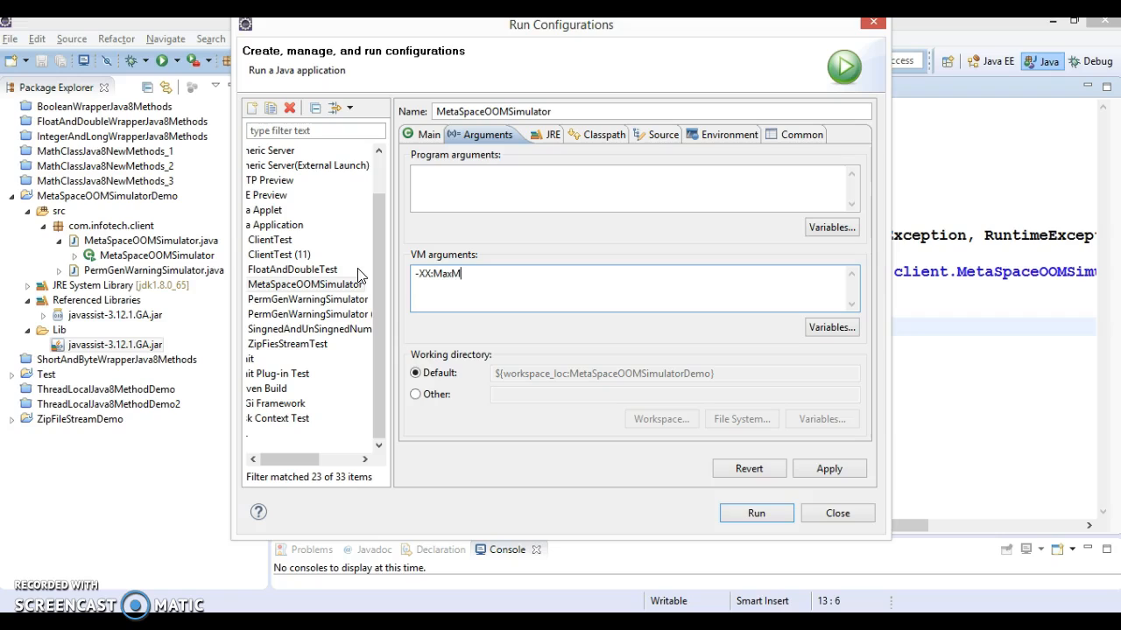
pyautogui.write('eta')
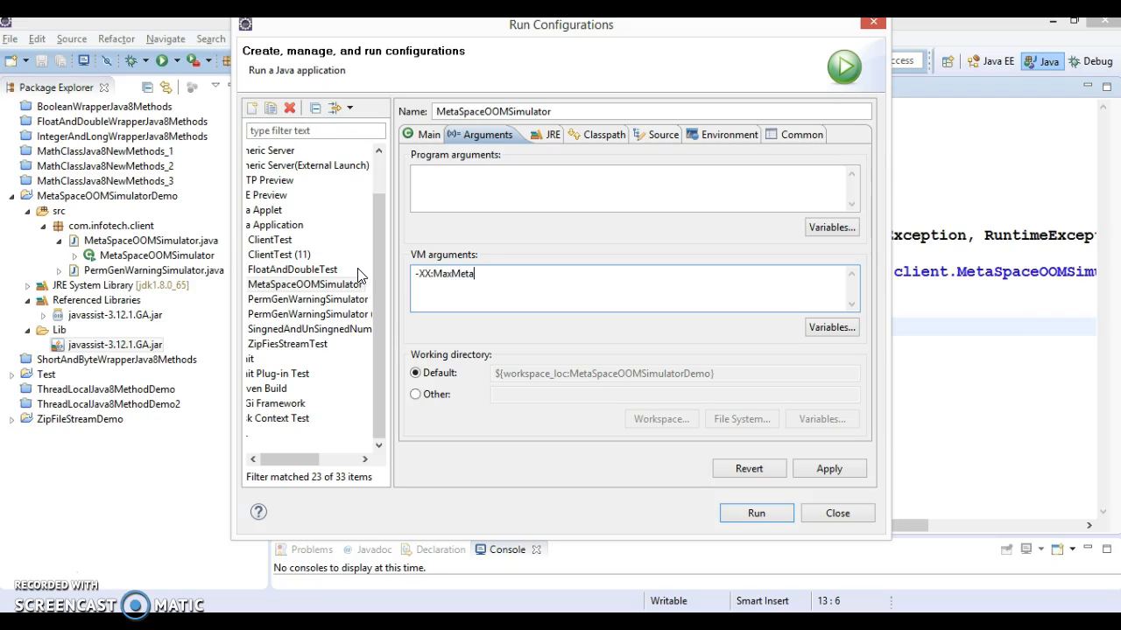
pyautogui.write('space')
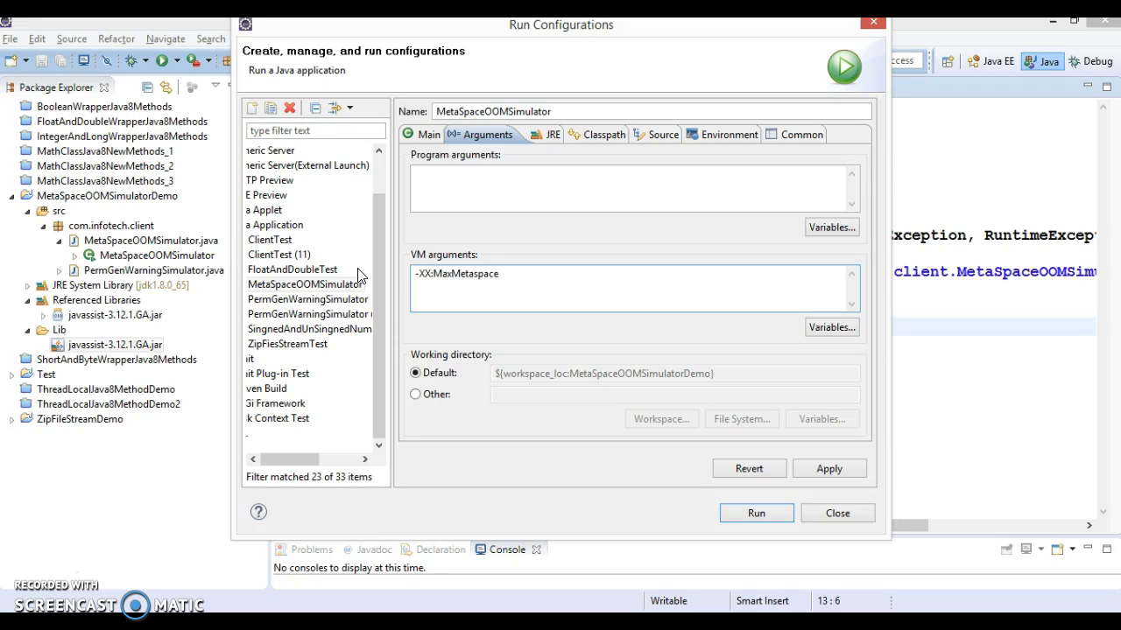
pyautogui.write('Si')
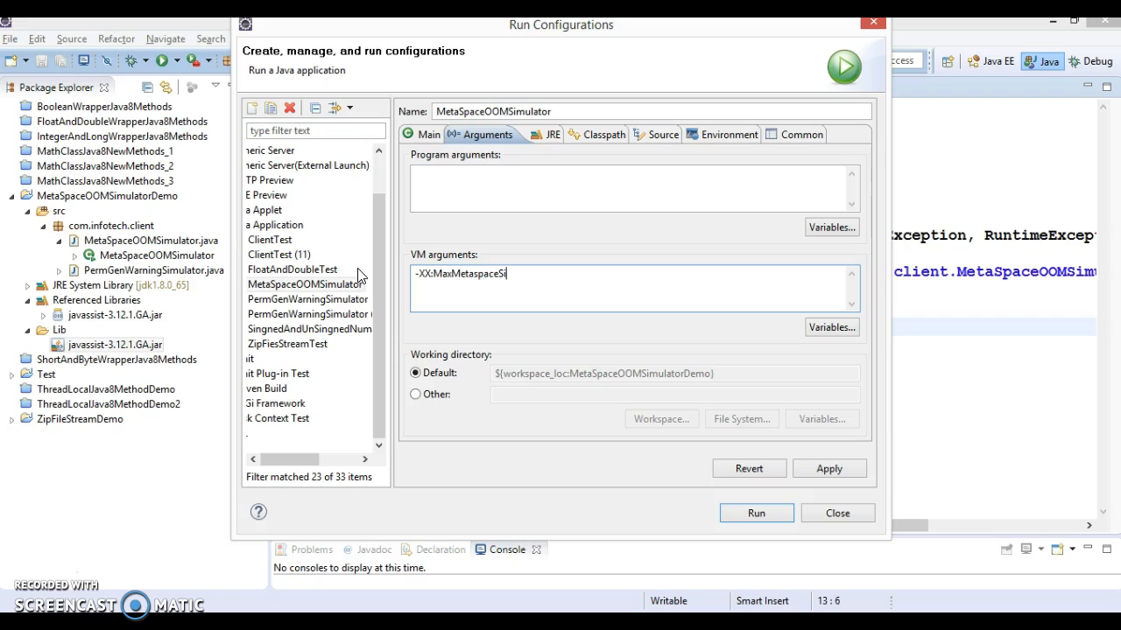
pyautogui.write('ze')
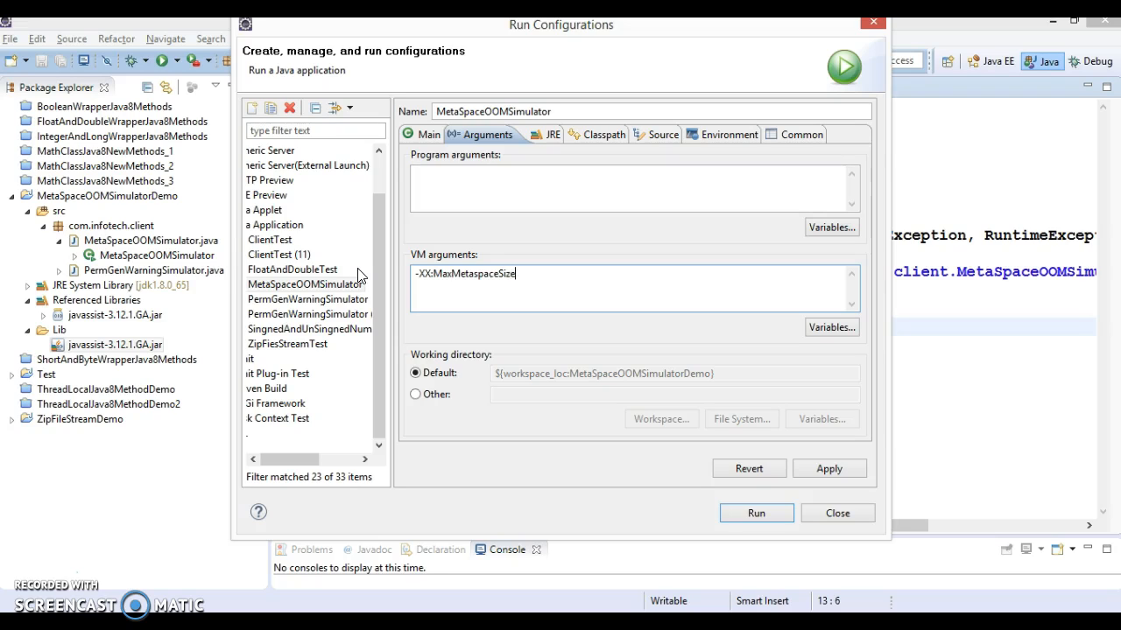
pyautogui.write('=10')
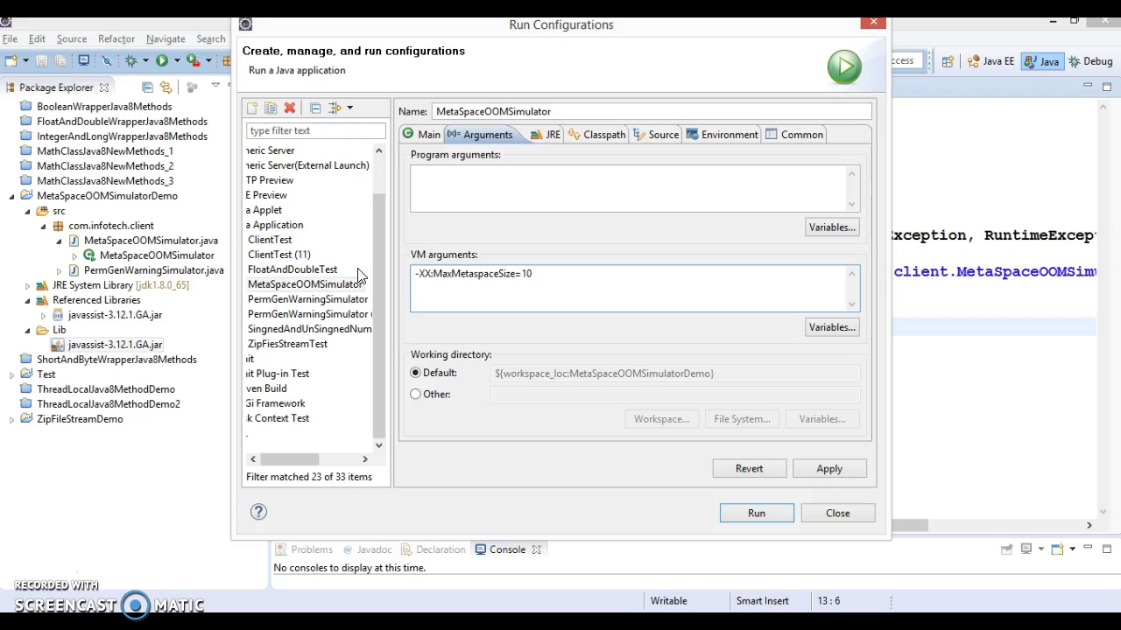
pyautogui.write('m')
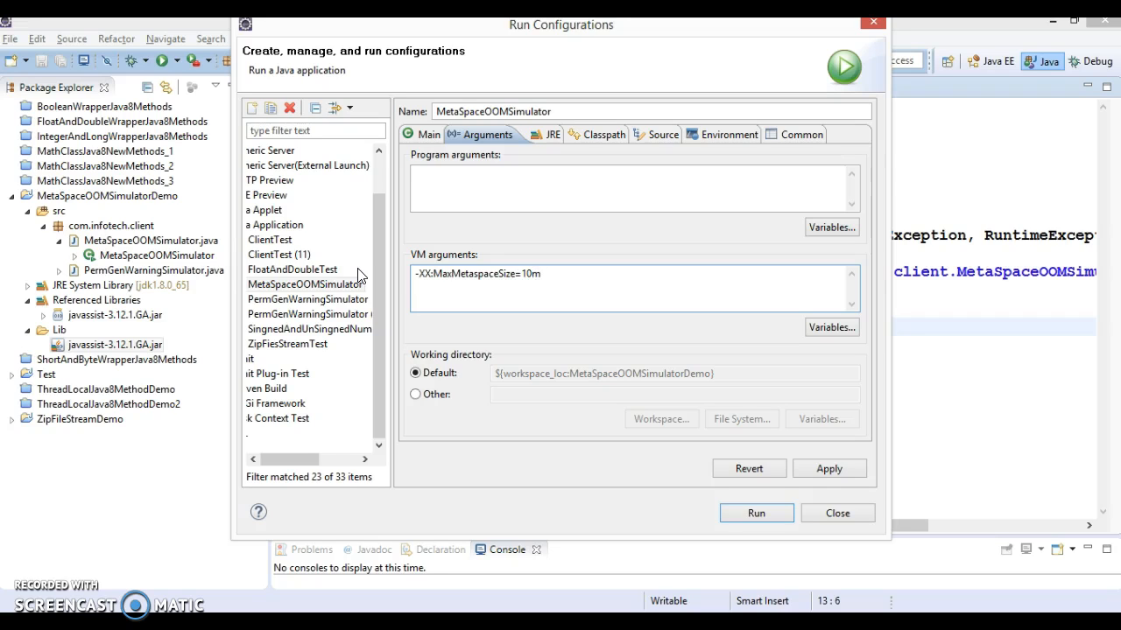
pyautogui.moveTo(547, 368)
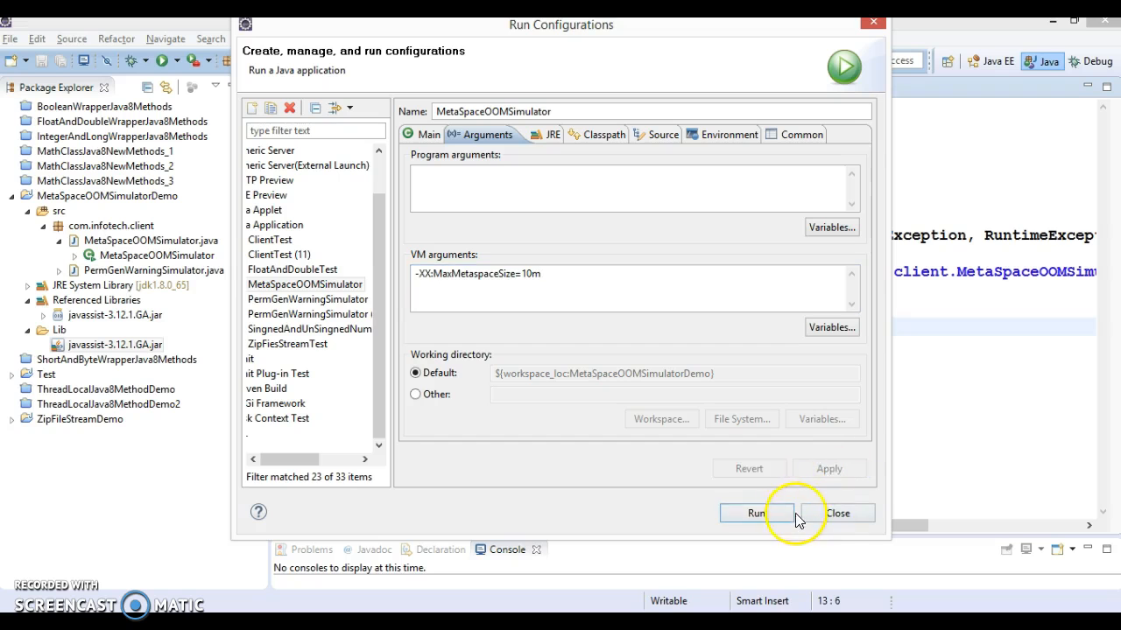
pyautogui.click(755, 513)
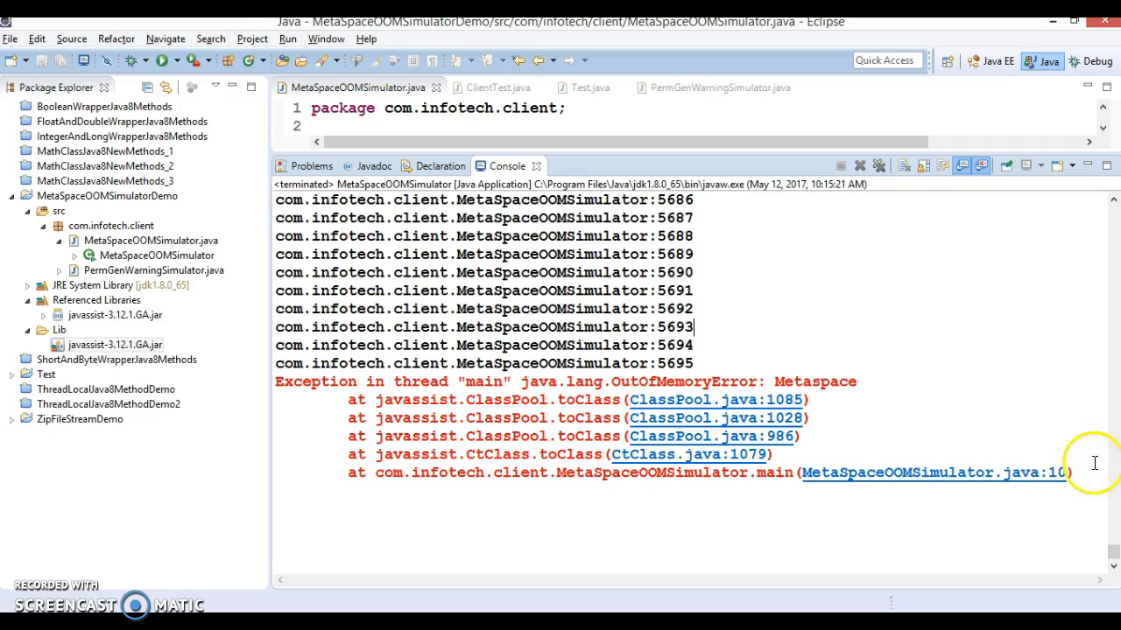
pyautogui.moveTo(594, 376)
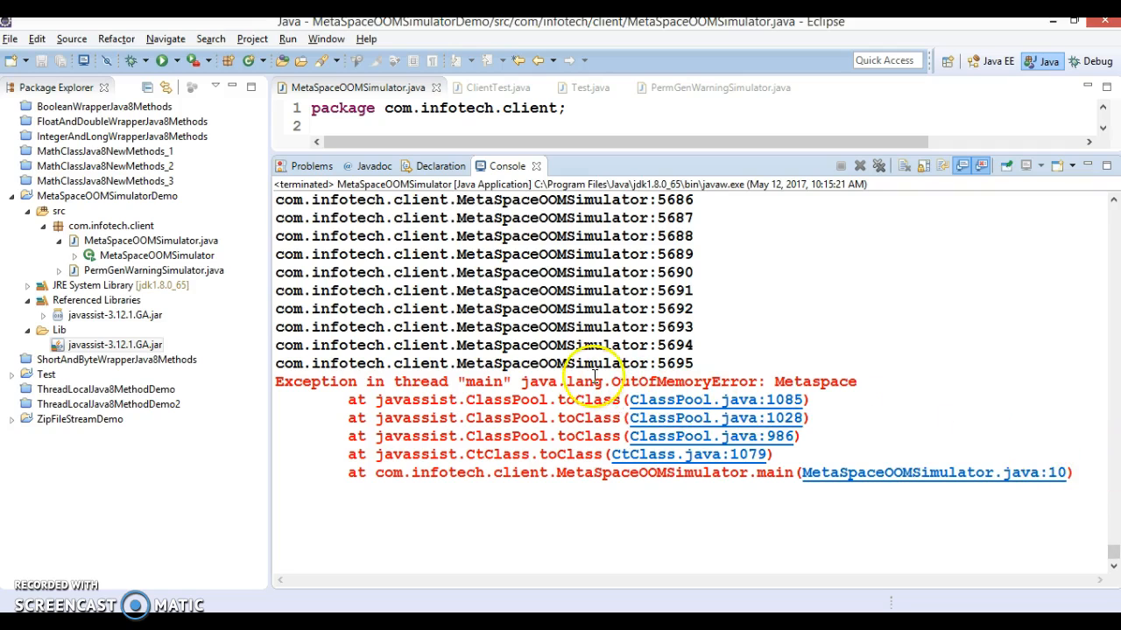
# Step: Highlight the java.lang.OutOfMemoryError: Metaspace message, then shrink the console to show the code
pyautogui.doubleClick(674, 382)
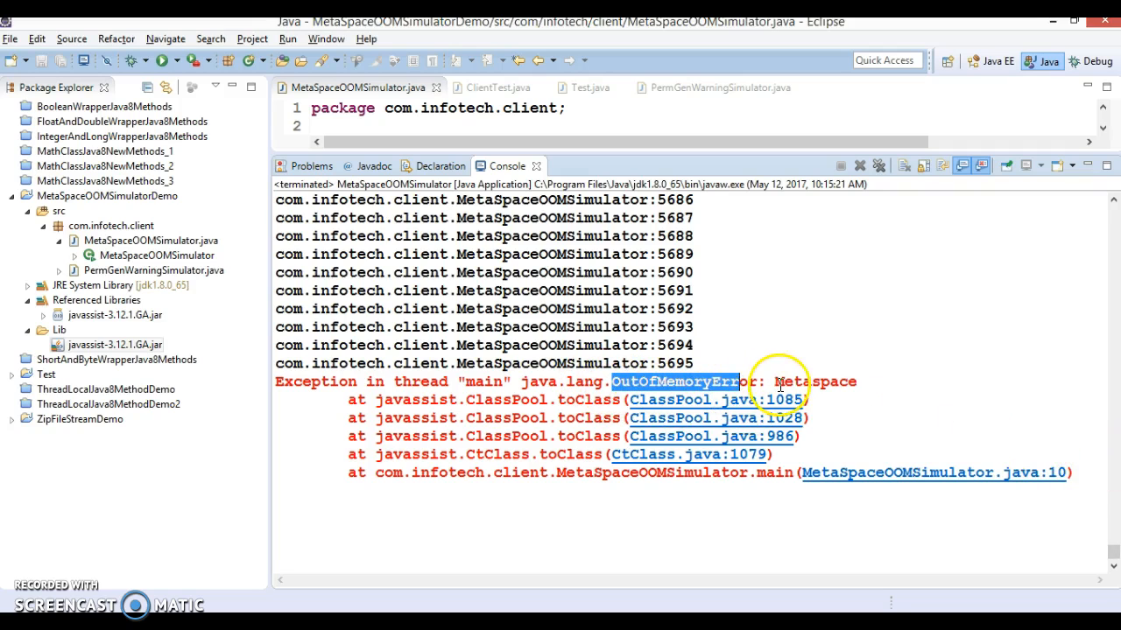
pyautogui.doubleClick(844, 382)
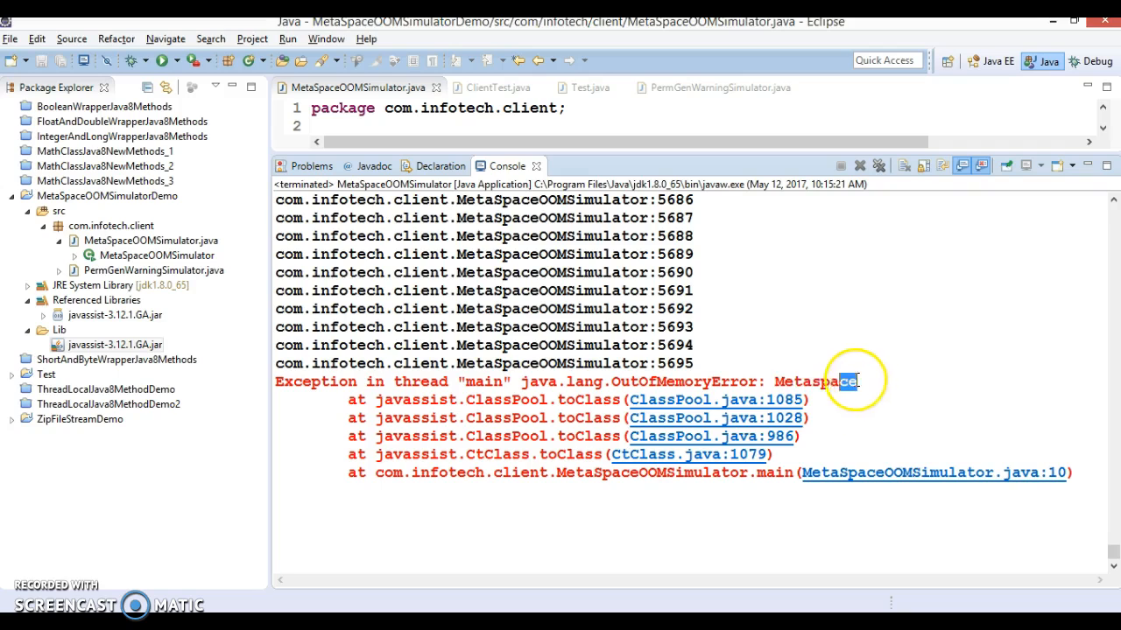
pyautogui.moveTo(841, 381); pyautogui.dragTo(522, 382)
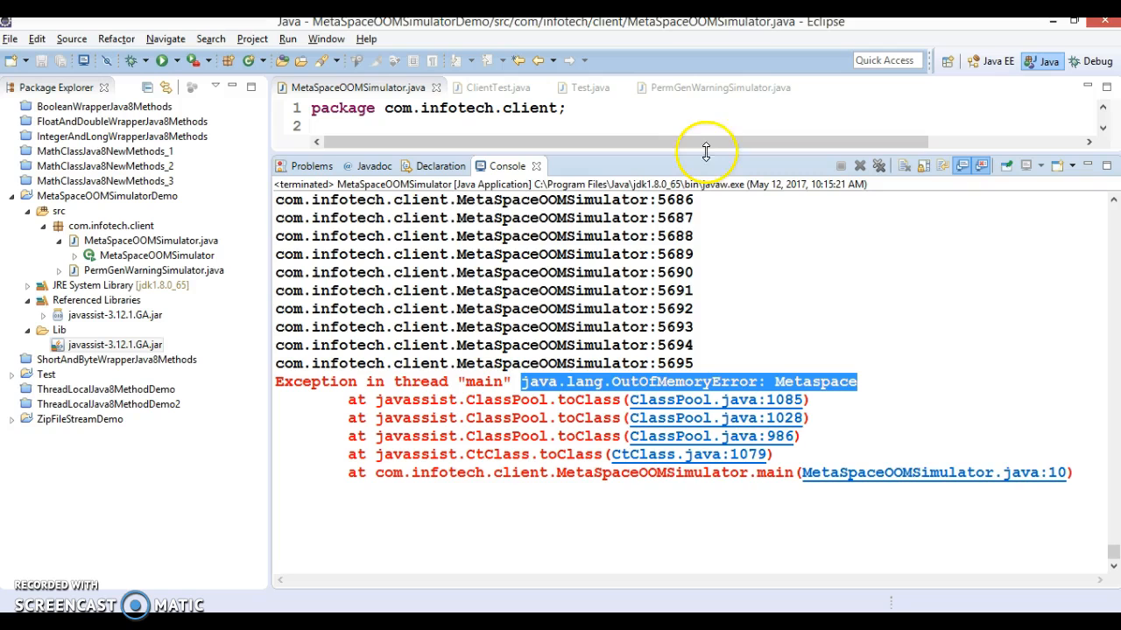
pyautogui.moveTo(704, 151); pyautogui.dragTo(715, 378)
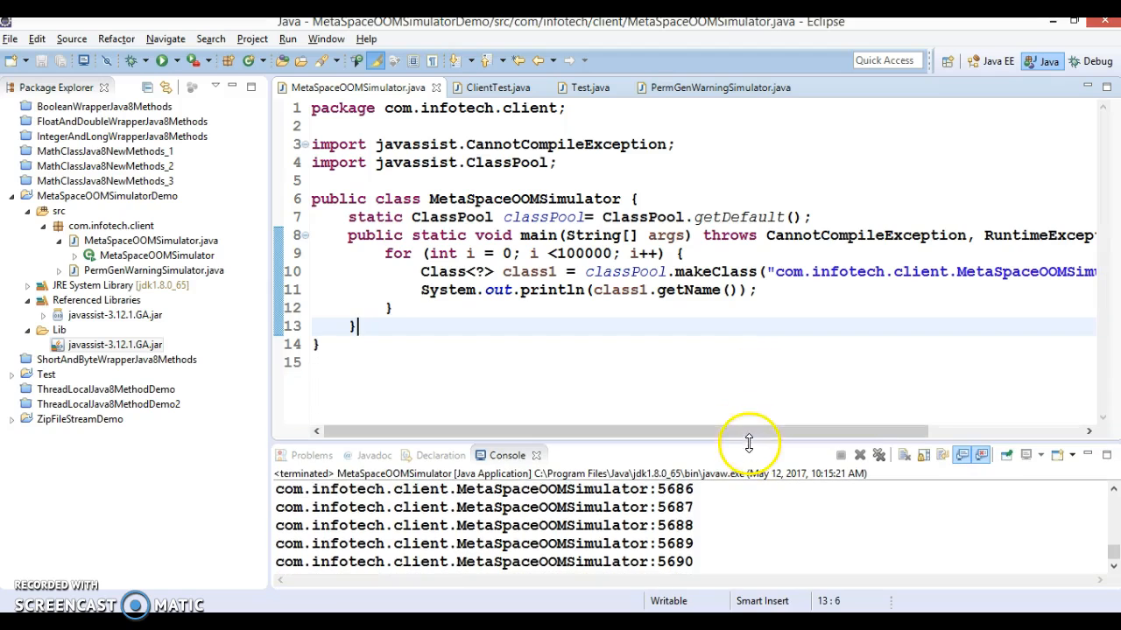
pyautogui.moveTo(612, 431); pyautogui.dragTo(788, 431)
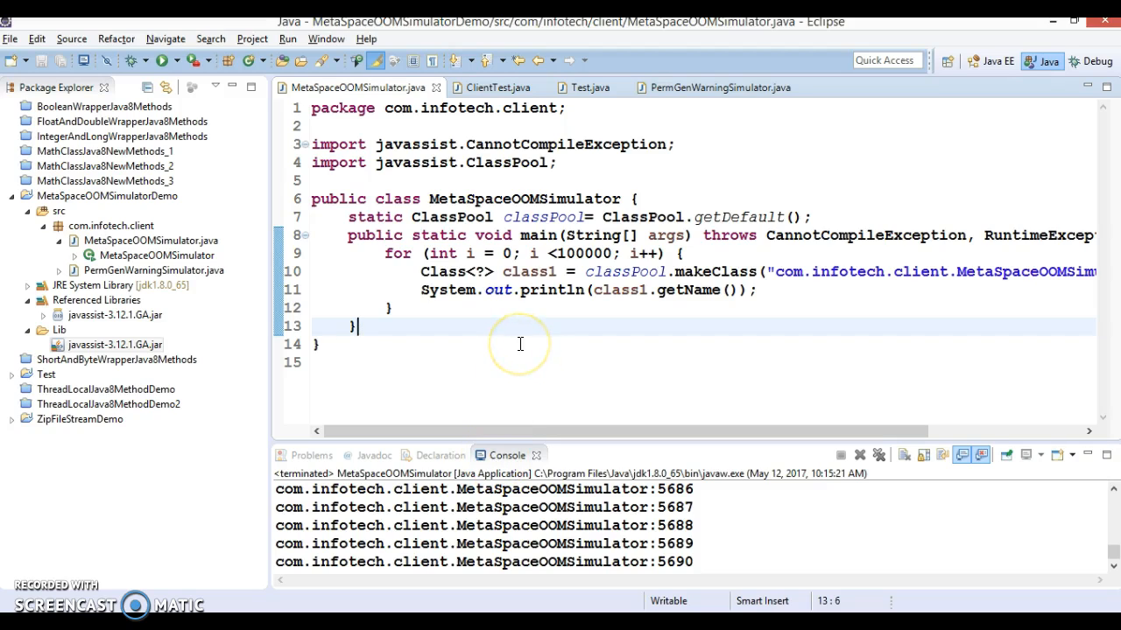
pyautogui.moveTo(74, 194)
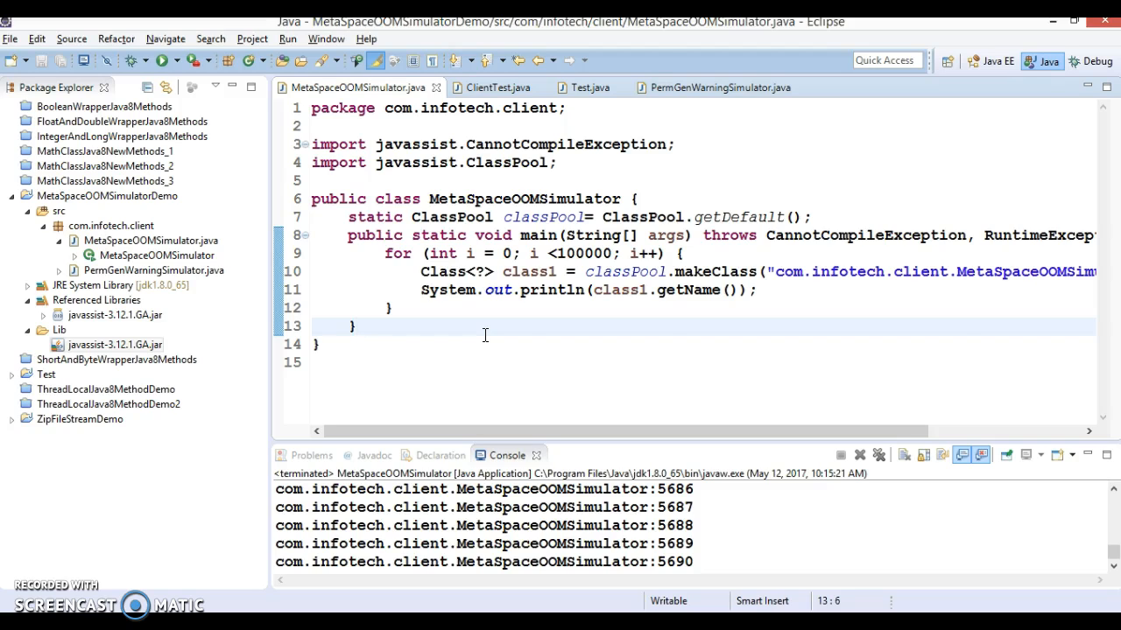
pyautogui.moveTo(639, 314)
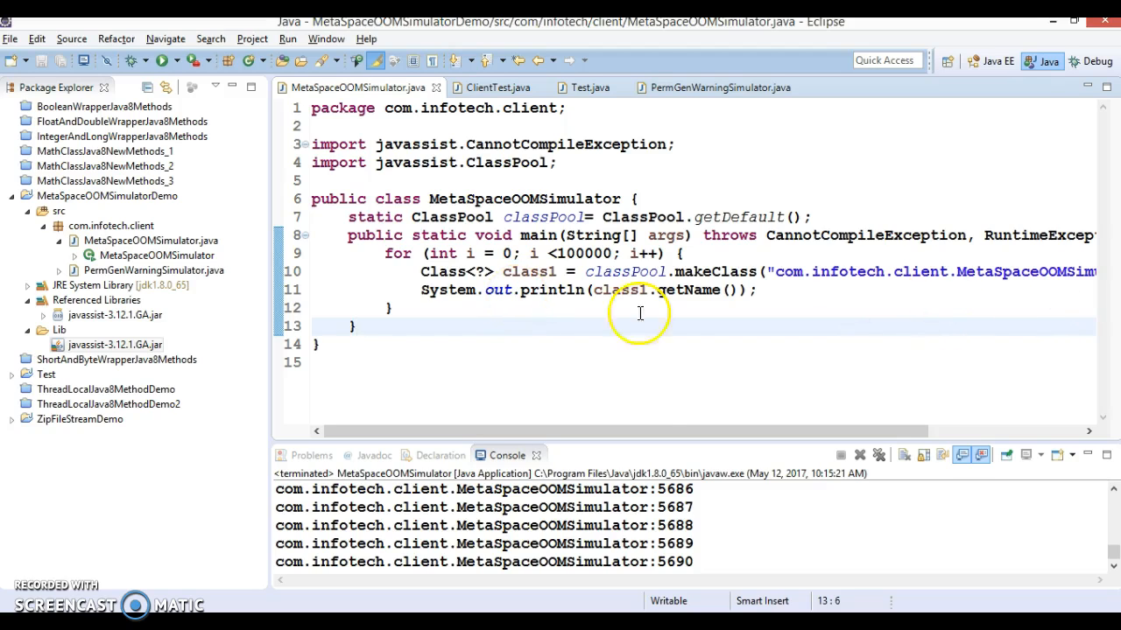